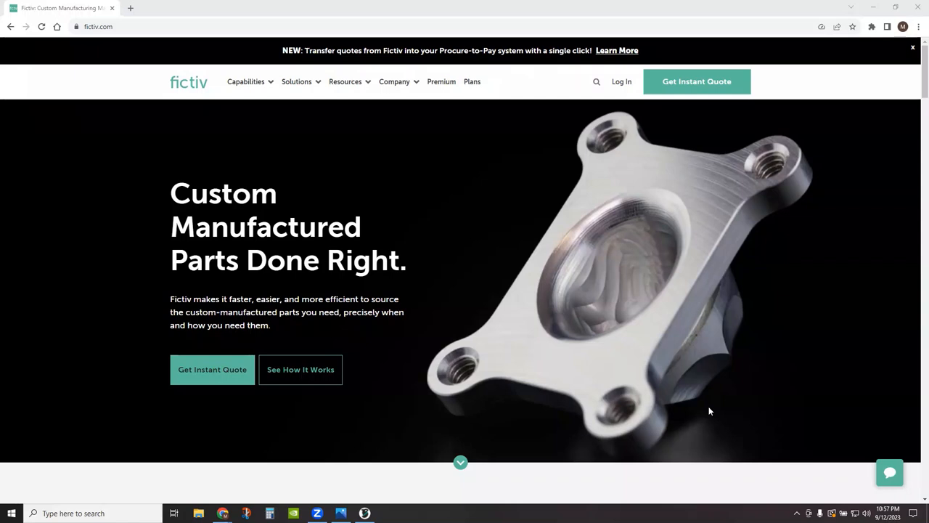
{"action": "mouse_move", "coordinate": [711, 408]}
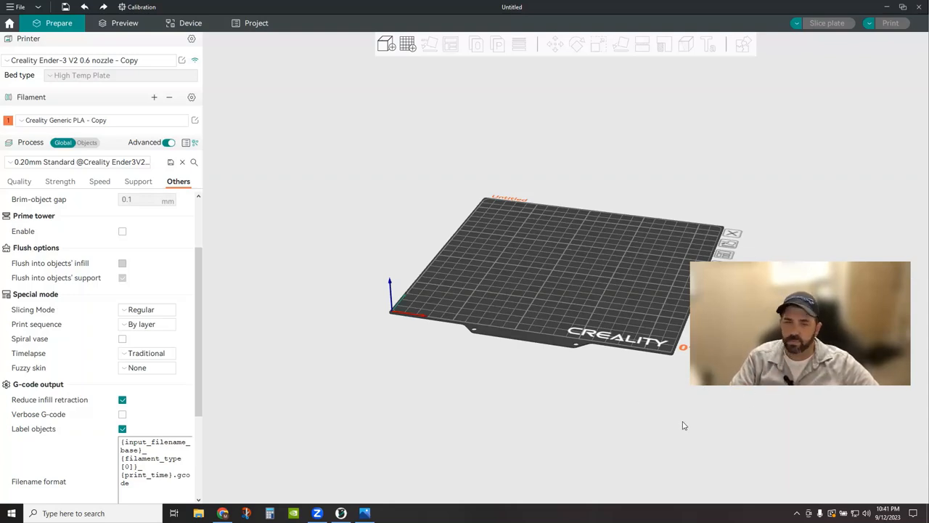
{"action": "mouse_move", "coordinate": [688, 425]}
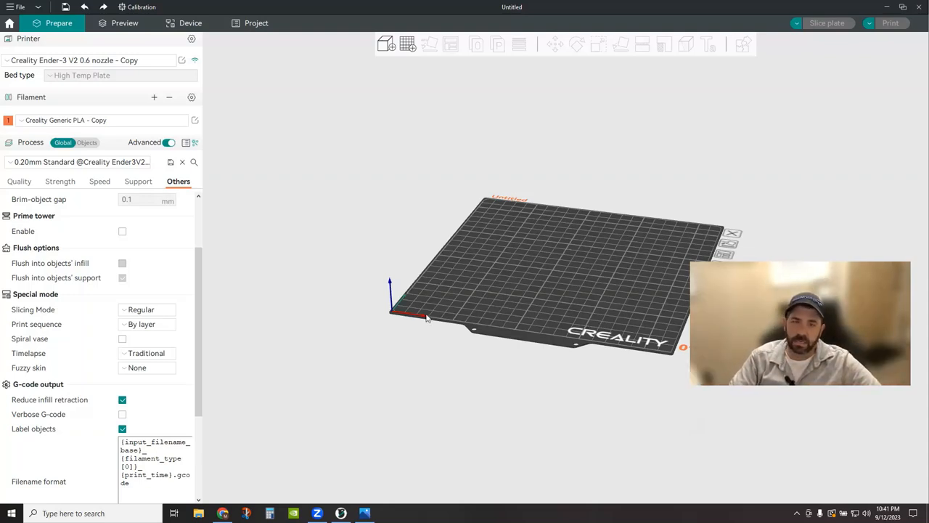
{"action": "mouse_move", "coordinate": [454, 294]}
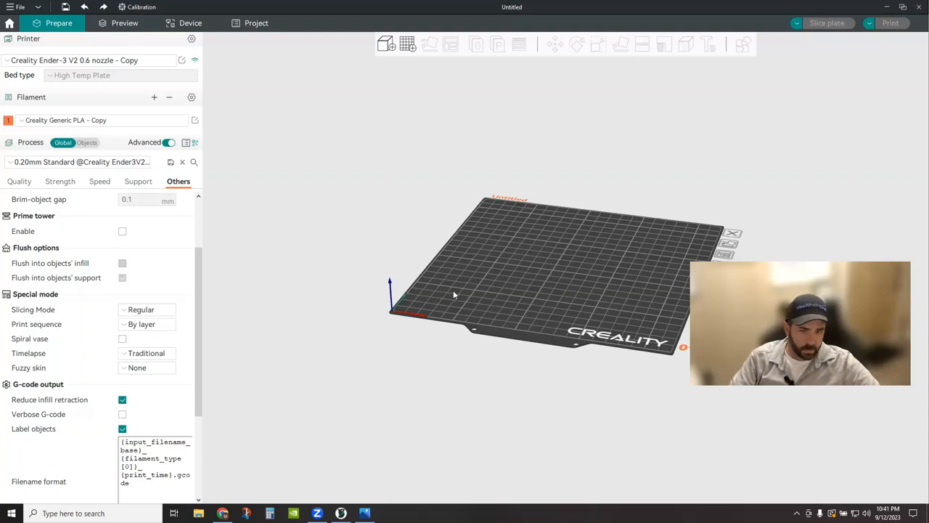
{"action": "mouse_move", "coordinate": [380, 189]}
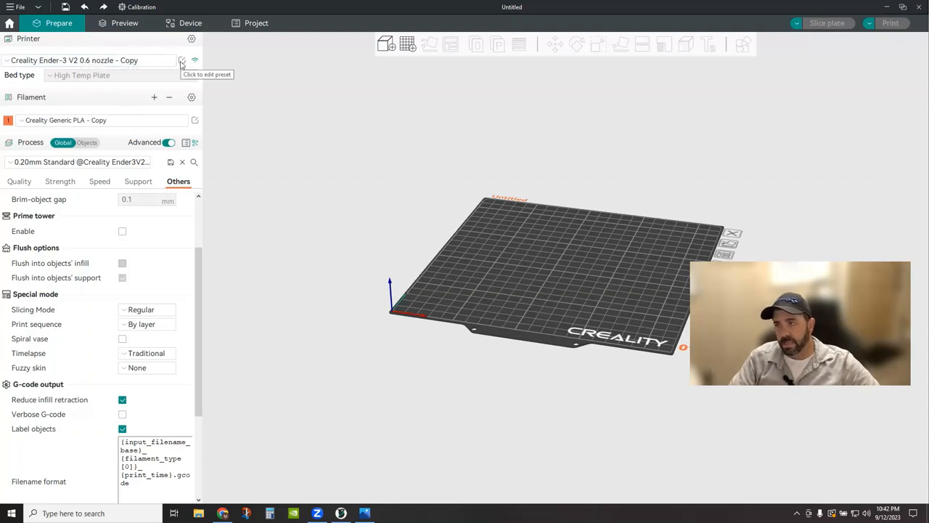
- Open the printer preset settings showing extruder clearance: radius 47, rod 36, lid 250 mm
{"action": "left_click", "coordinate": [183, 60]}
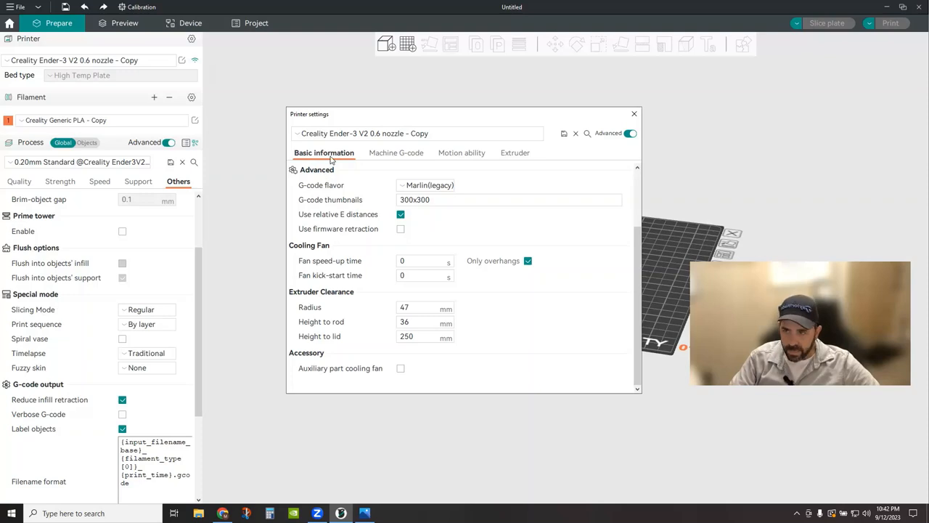
{"action": "mouse_move", "coordinate": [336, 289]}
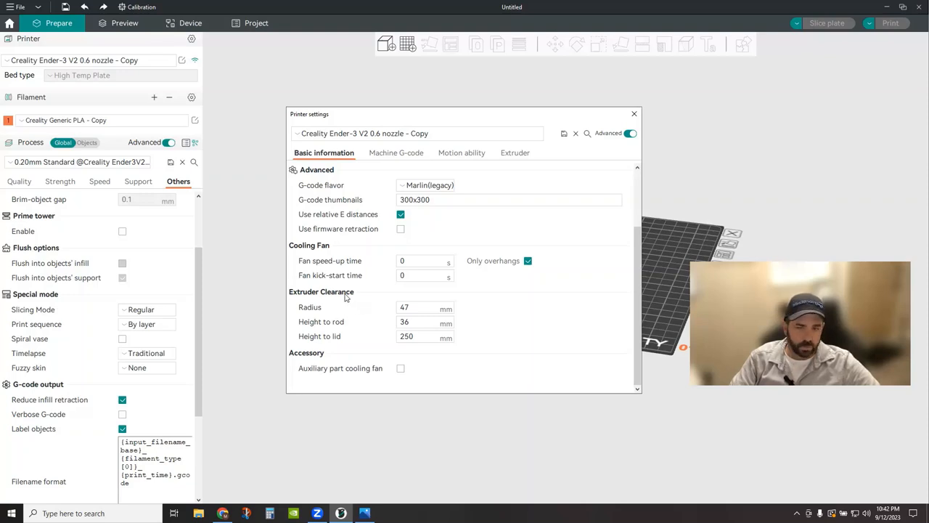
{"action": "mouse_move", "coordinate": [353, 298]}
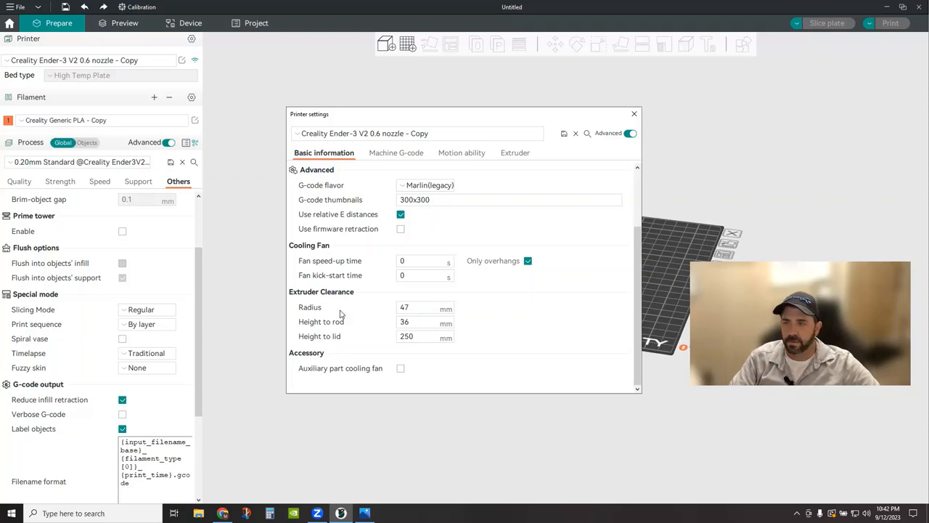
{"action": "mouse_move", "coordinate": [319, 336]}
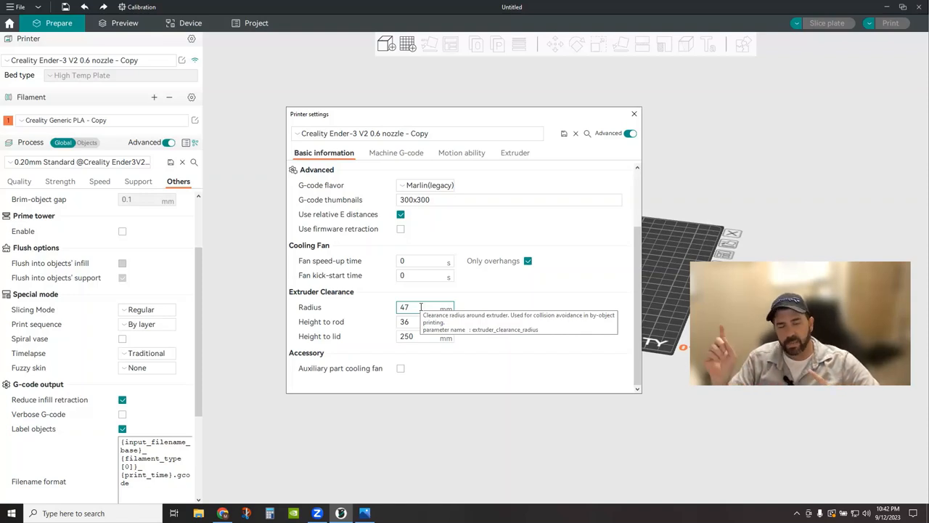
{"action": "mouse_move", "coordinate": [406, 283]}
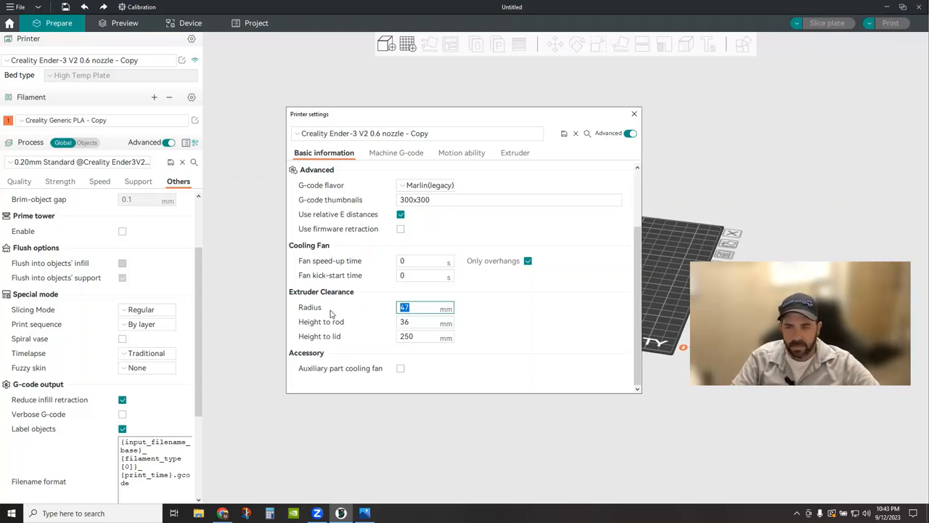
{"action": "mouse_move", "coordinate": [352, 332]}
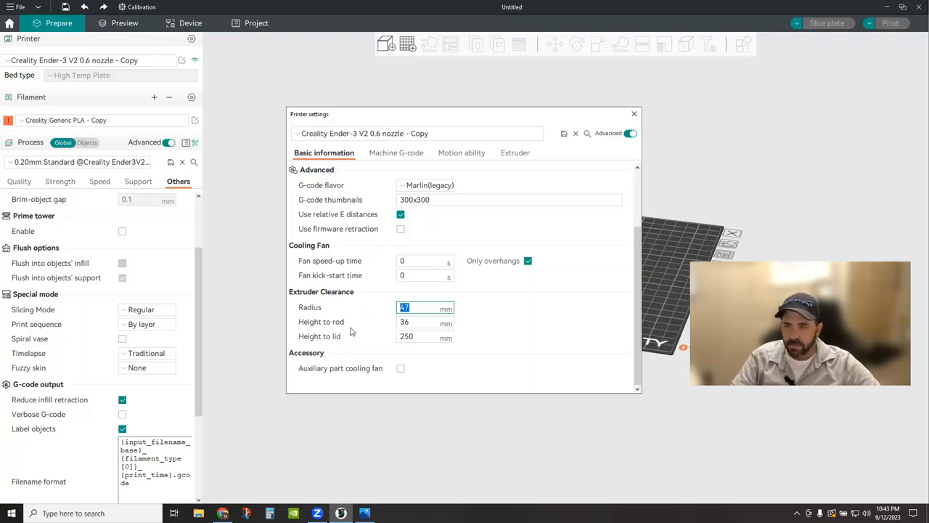
{"action": "left_click", "coordinate": [424, 322]}
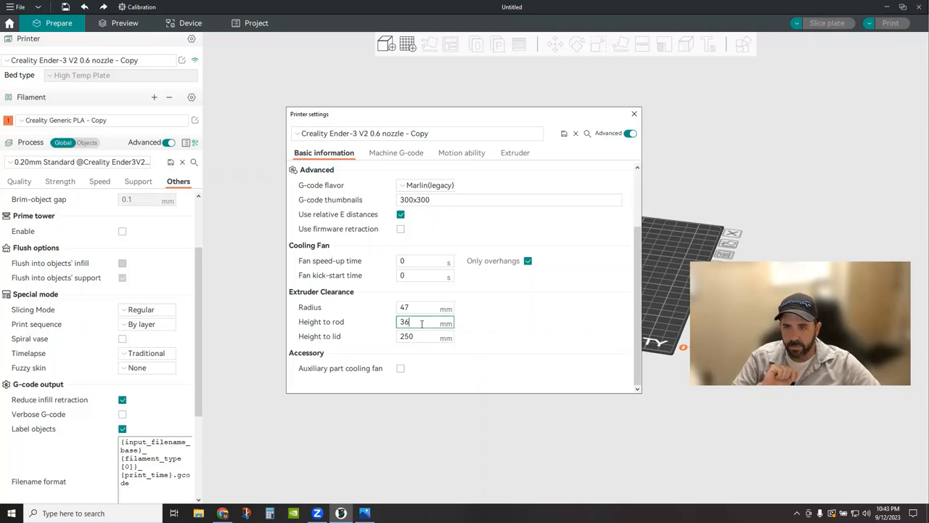
{"action": "mouse_move", "coordinate": [425, 322]}
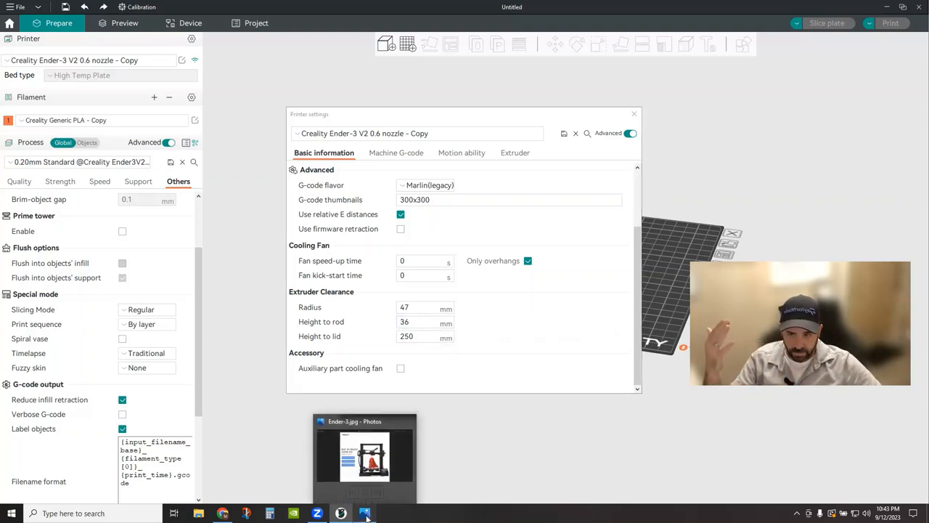
- Show the Ender-3 product photo with its 220×220×250 mm build volume
{"action": "left_click", "coordinate": [365, 456]}
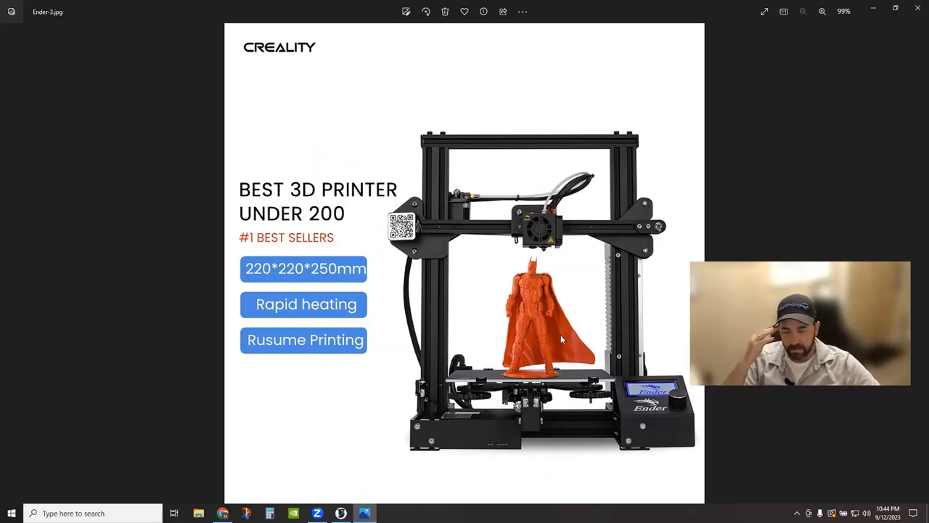
{"action": "mouse_move", "coordinate": [543, 254]}
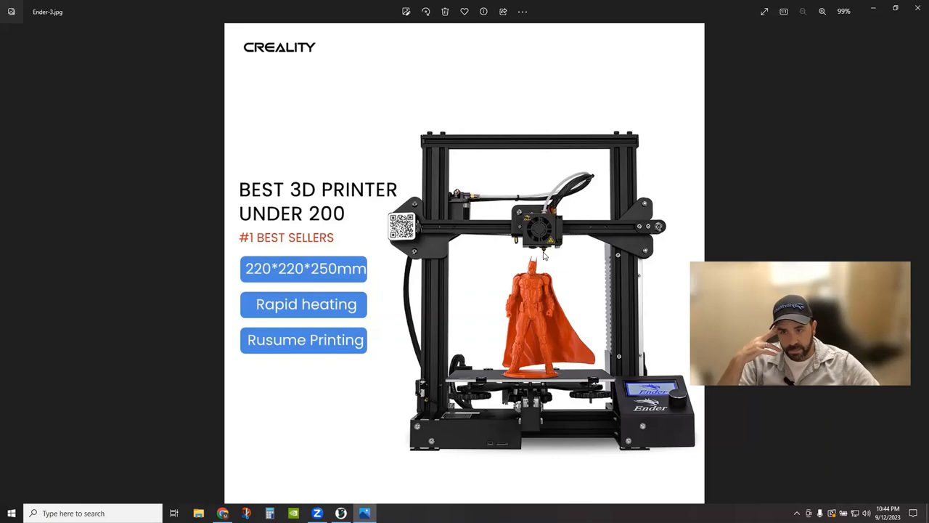
{"action": "mouse_move", "coordinate": [555, 247]}
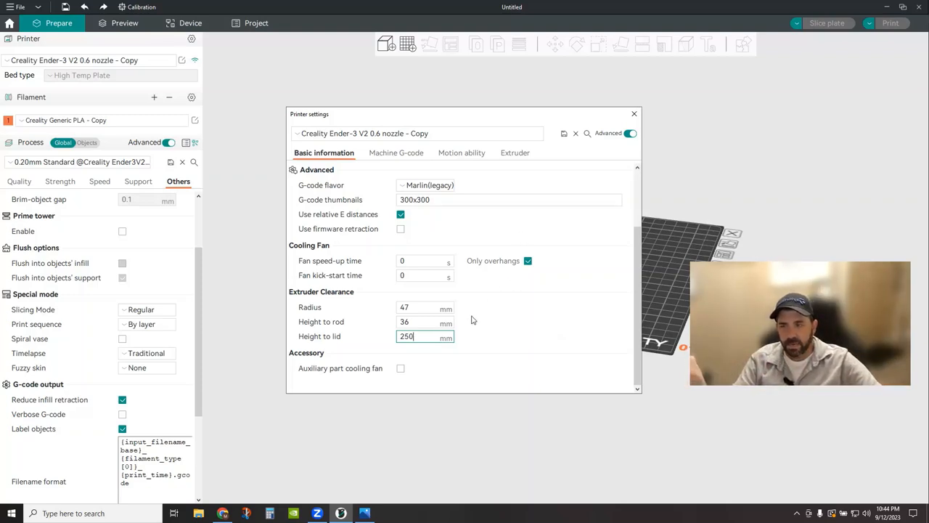
- Save the printer preset with clearance at 47, 36 and 250 mm, then close settings
{"action": "triple_click", "coordinate": [406, 336]}
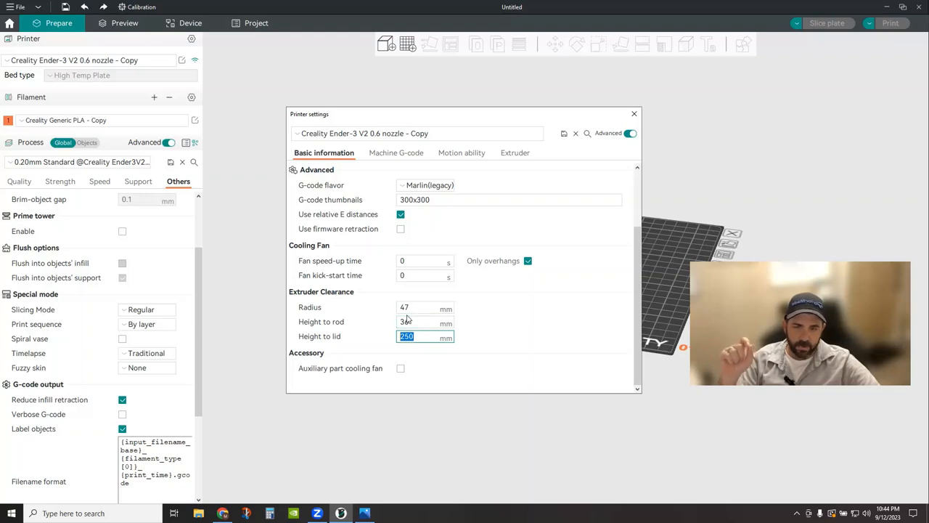
{"action": "left_click", "coordinate": [424, 307]}
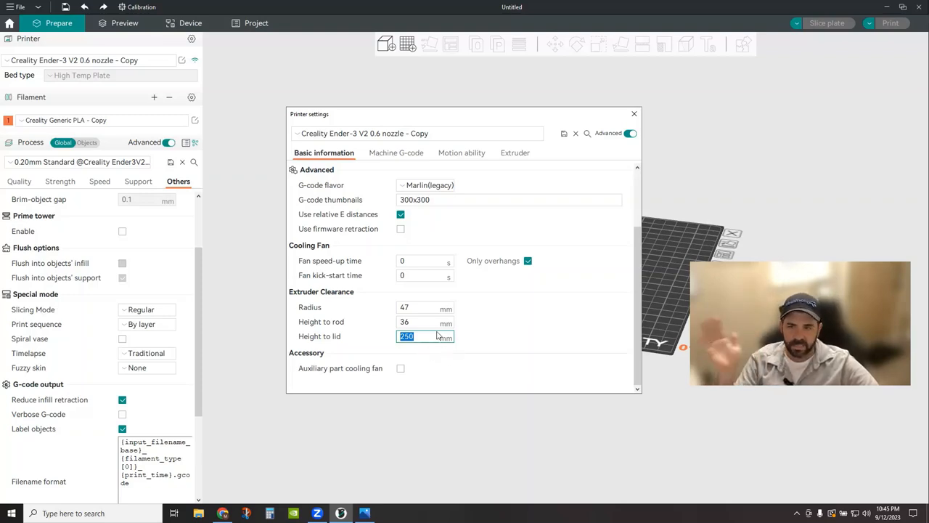
{"action": "mouse_move", "coordinate": [464, 336]}
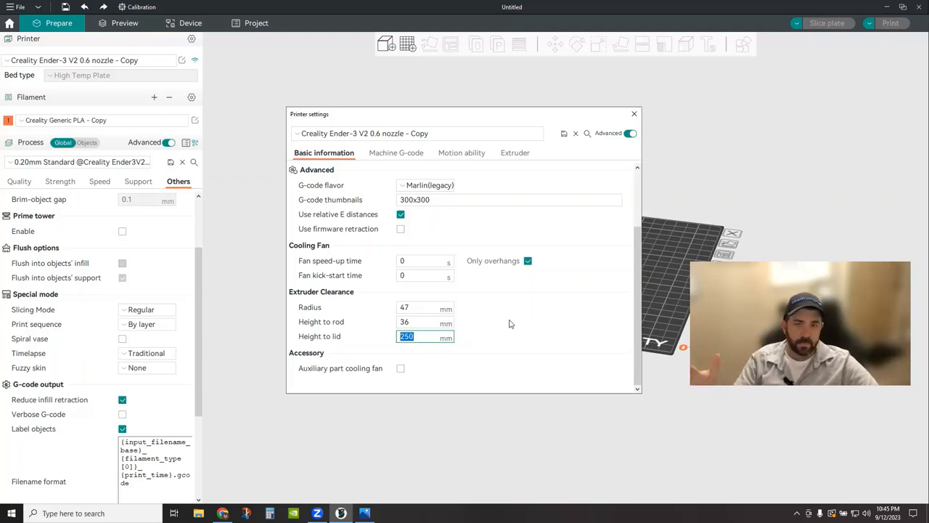
{"action": "mouse_move", "coordinate": [514, 315]}
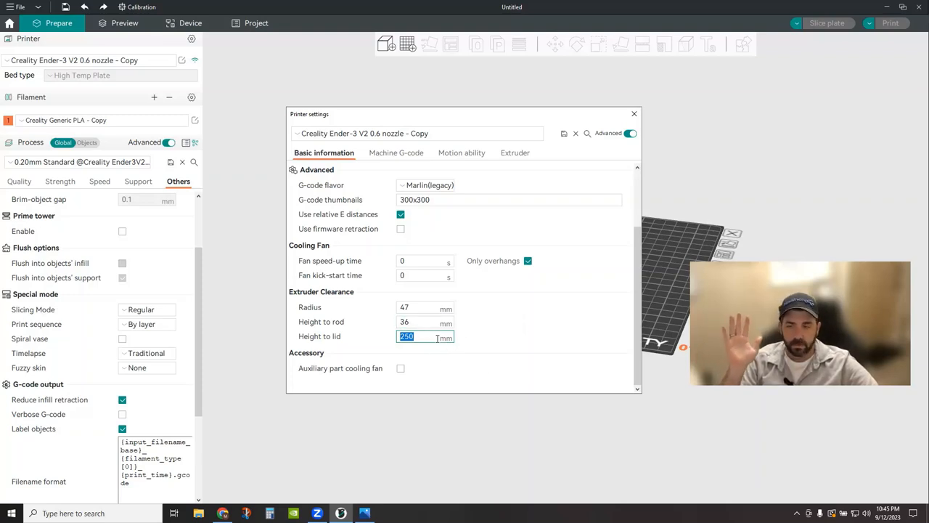
{"action": "mouse_move", "coordinate": [486, 328]}
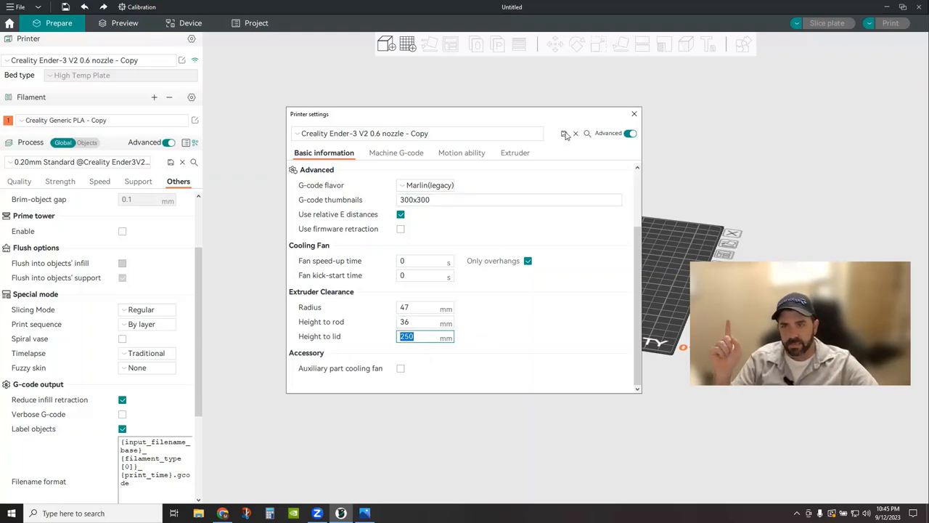
{"action": "left_click", "coordinate": [564, 133]}
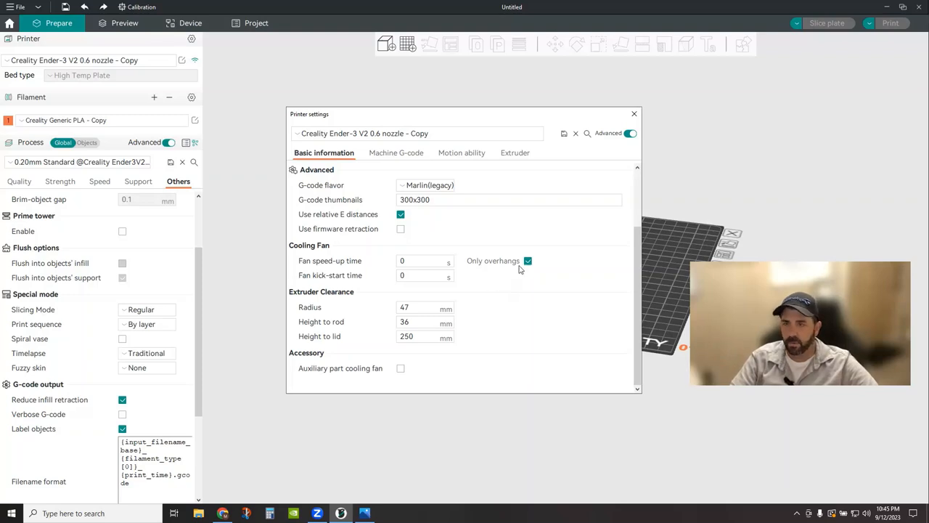
{"action": "left_click", "coordinate": [634, 113]}
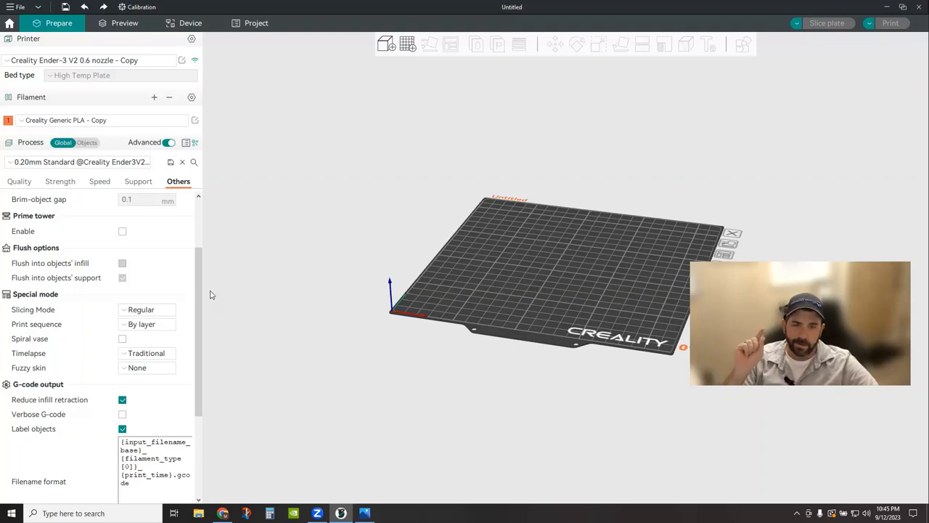
{"action": "mouse_move", "coordinate": [225, 294]}
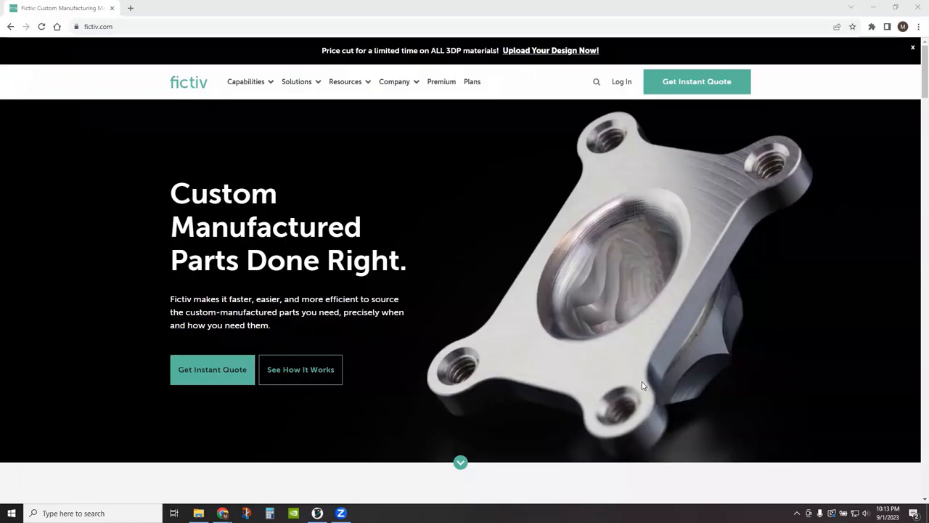
{"action": "mouse_move", "coordinate": [245, 81]}
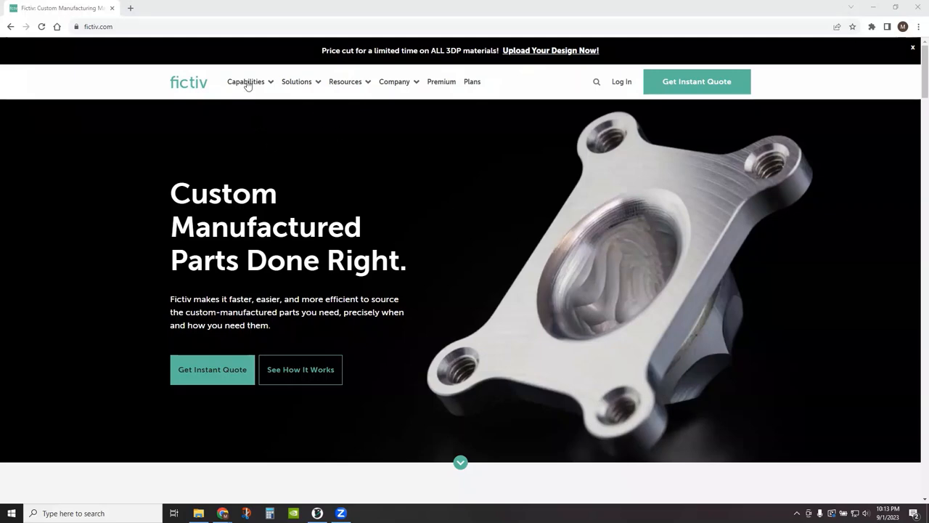
- Start a new Fictiv instant quote with 3D Printing as the process
{"action": "left_click", "coordinate": [245, 82]}
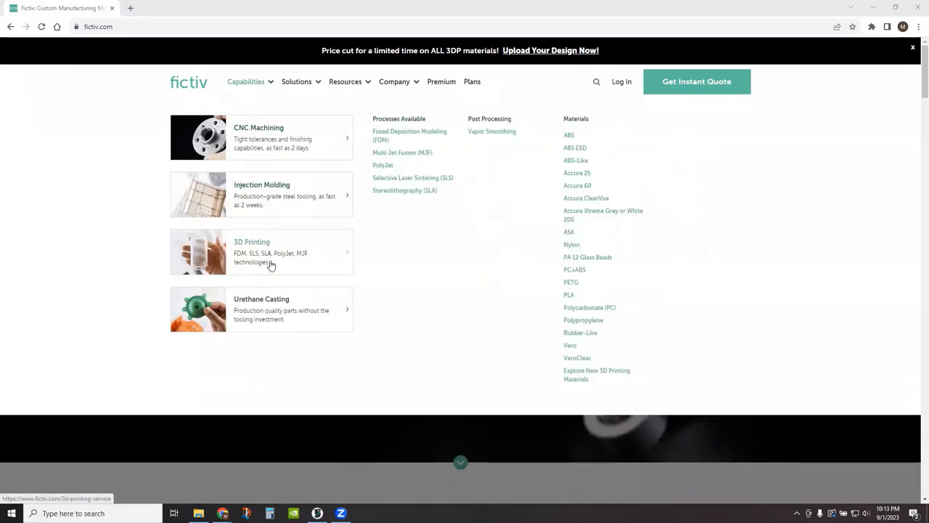
{"action": "scroll", "scroll_direction": "down", "scroll_amount": 3}
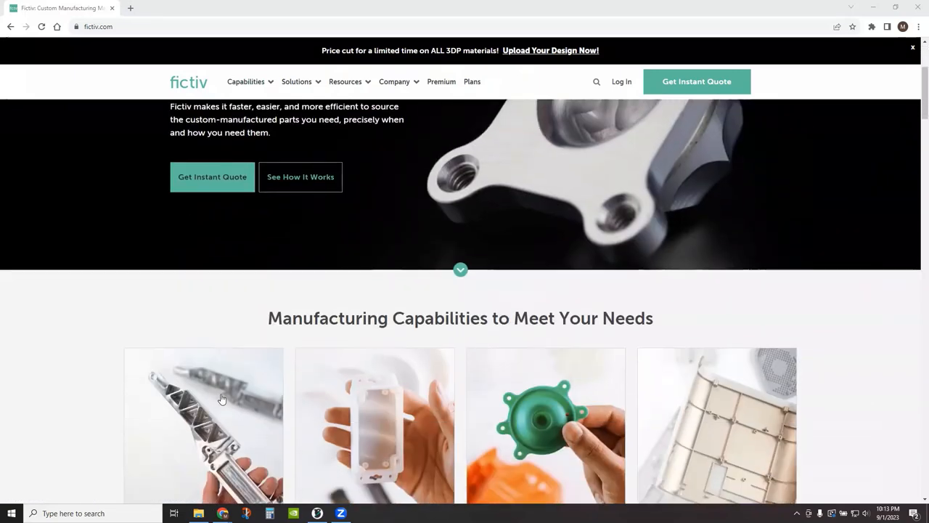
{"action": "scroll", "scroll_direction": "up", "scroll_amount": 3}
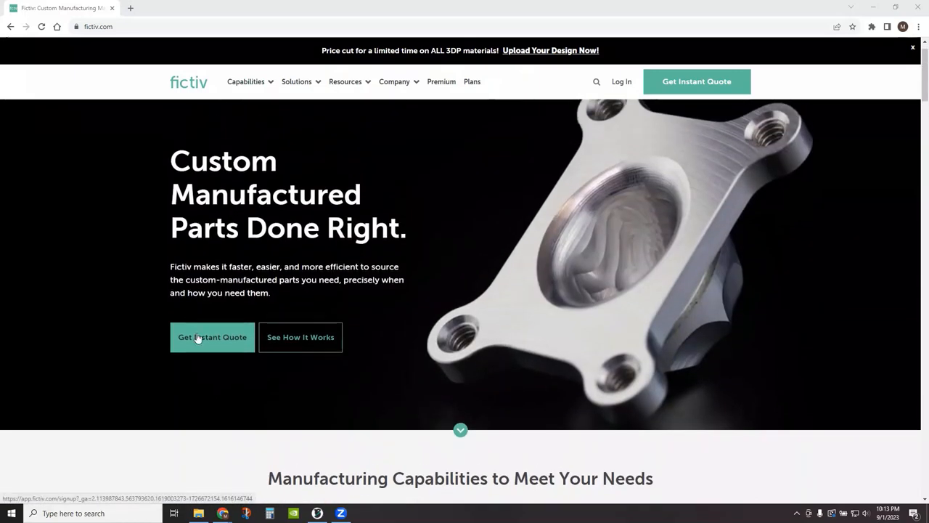
{"action": "left_click", "coordinate": [212, 337]}
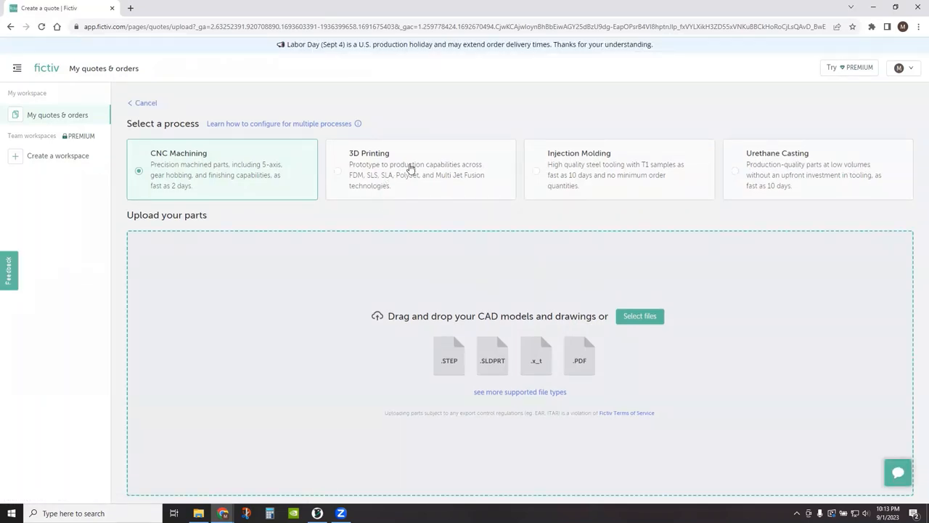
{"action": "left_click", "coordinate": [420, 168]}
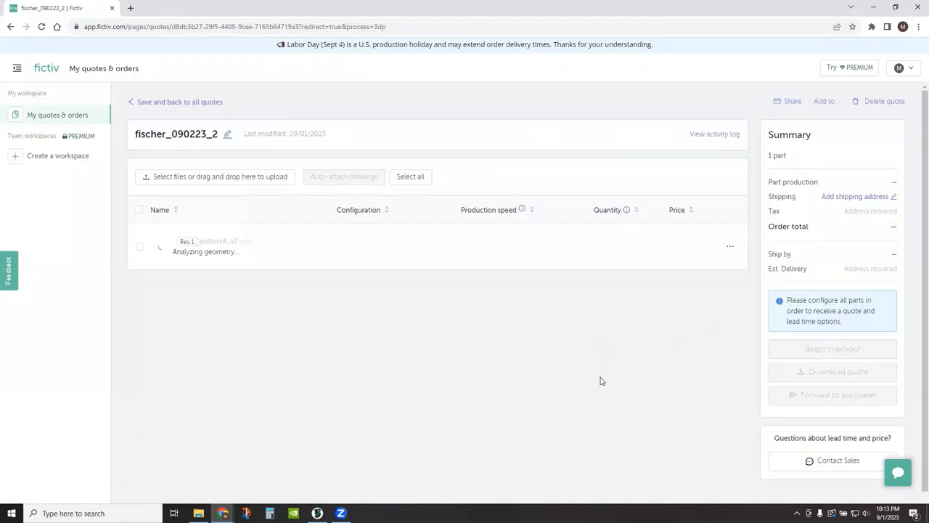
{"action": "mouse_move", "coordinate": [603, 377]}
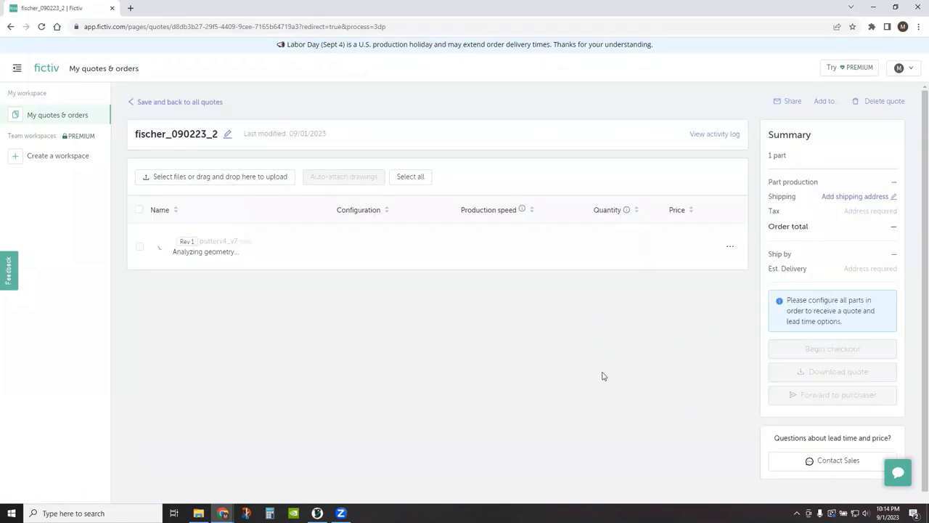
- Configure putterv4_v7 as glass-filled Nylon 12, quantity 10, and begin adding a shipping address
{"action": "left_click", "coordinate": [210, 245]}
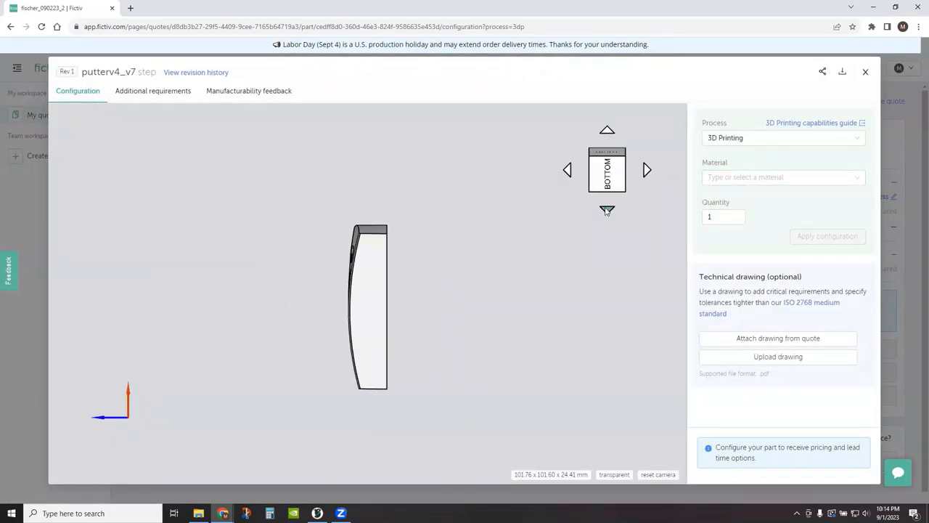
{"action": "left_click", "coordinate": [779, 177]}
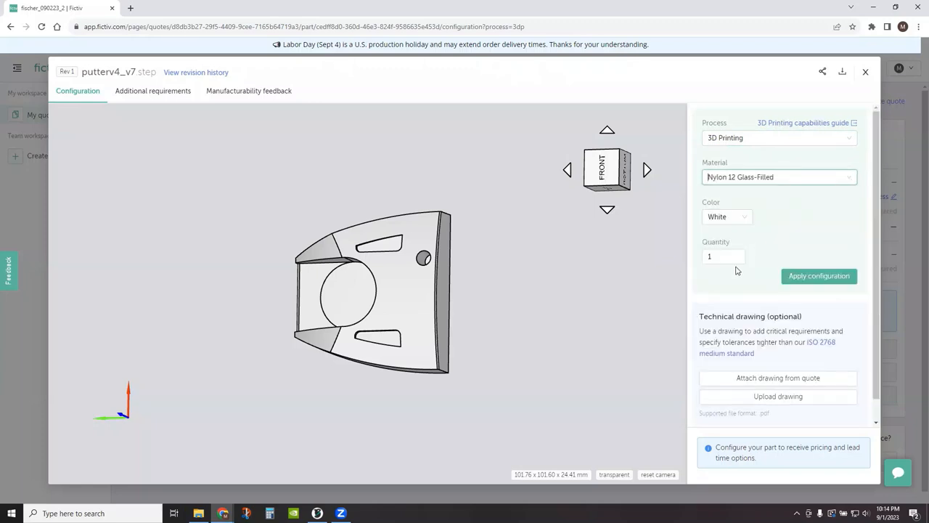
{"action": "left_click", "coordinate": [819, 275]}
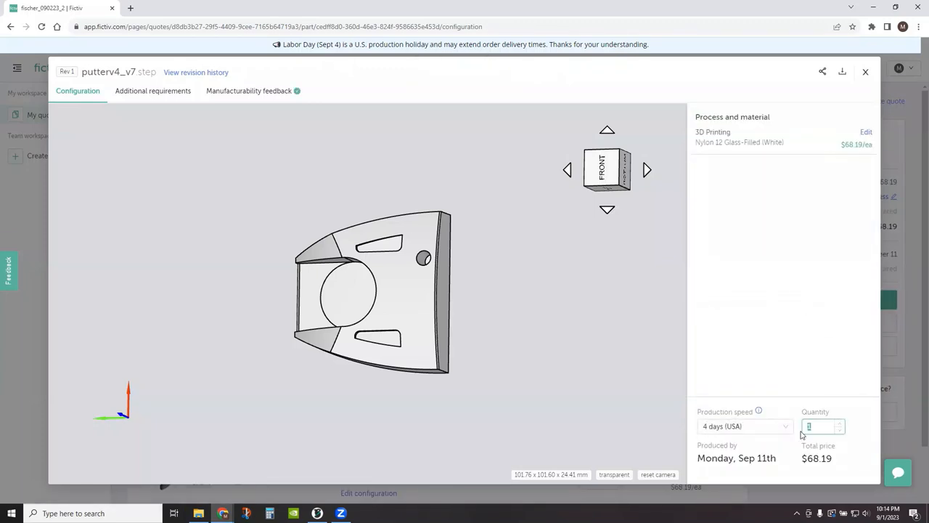
{"action": "type", "text": "10"}
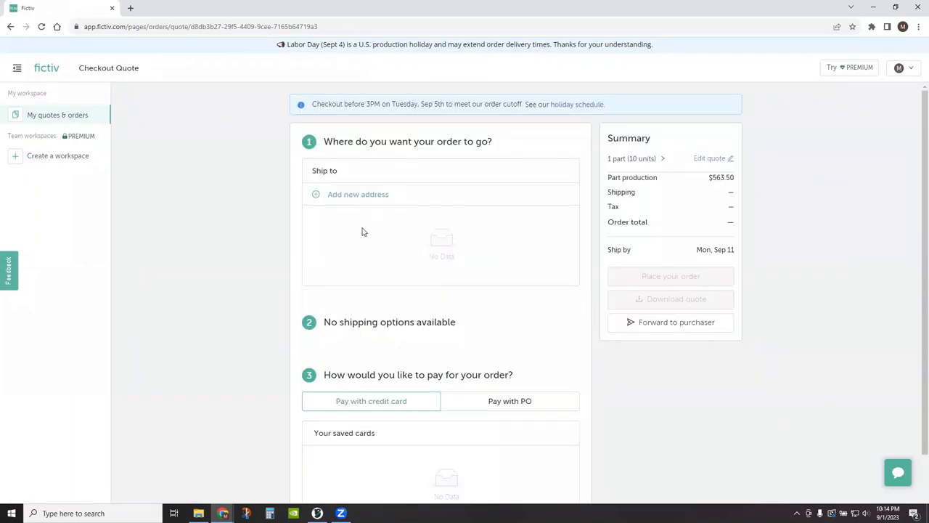
{"action": "left_click", "coordinate": [358, 194]}
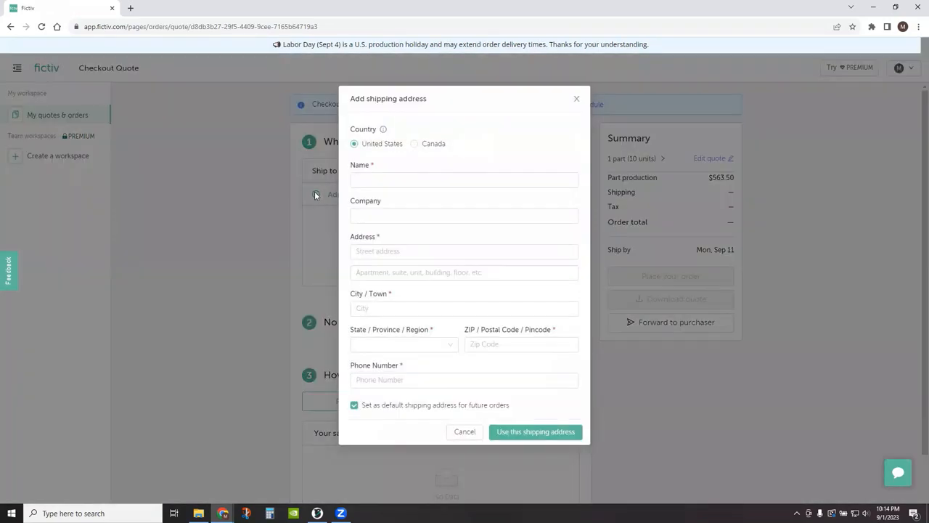
{"action": "mouse_move", "coordinate": [570, 101]}
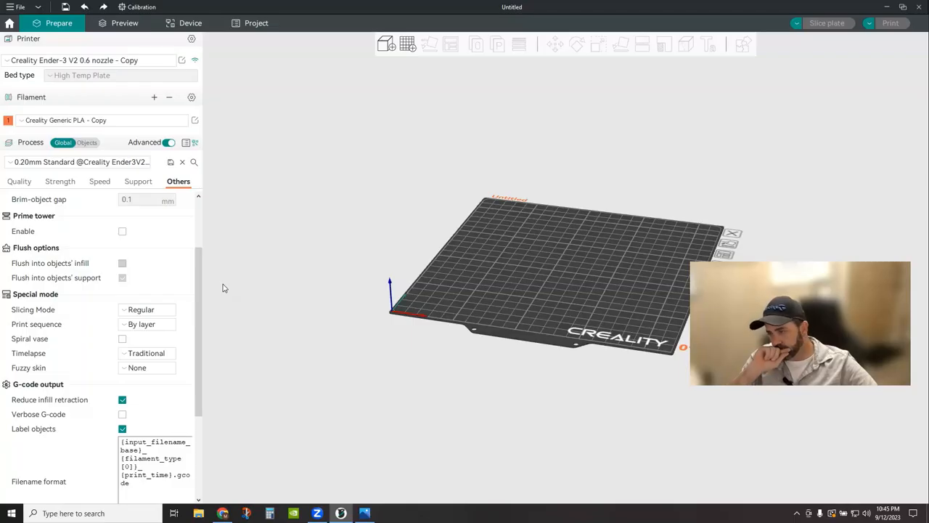
{"action": "mouse_move", "coordinate": [308, 312]}
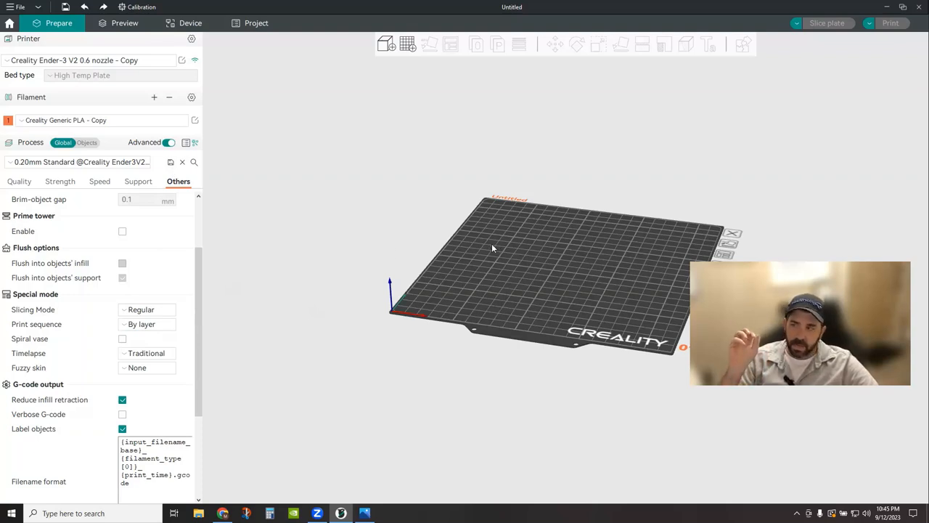
{"action": "mouse_move", "coordinate": [34, 151]}
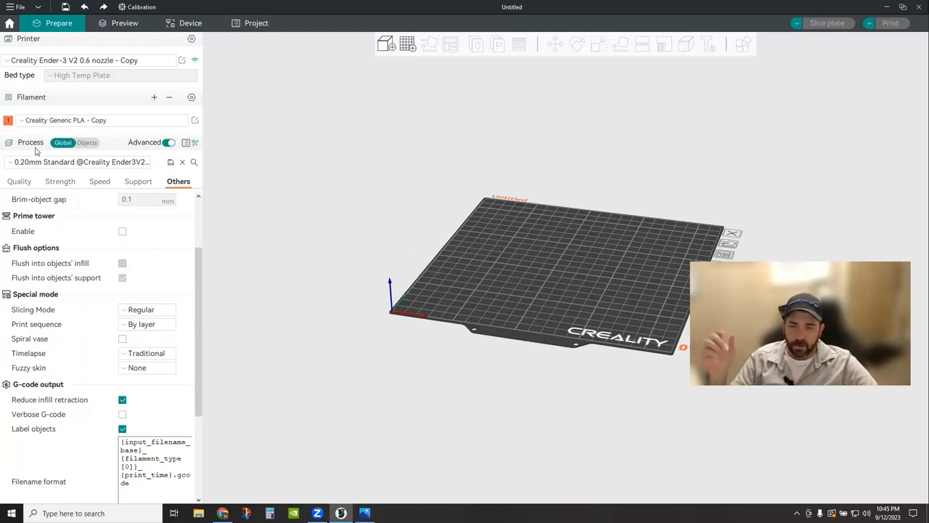
{"action": "mouse_move", "coordinate": [171, 183]}
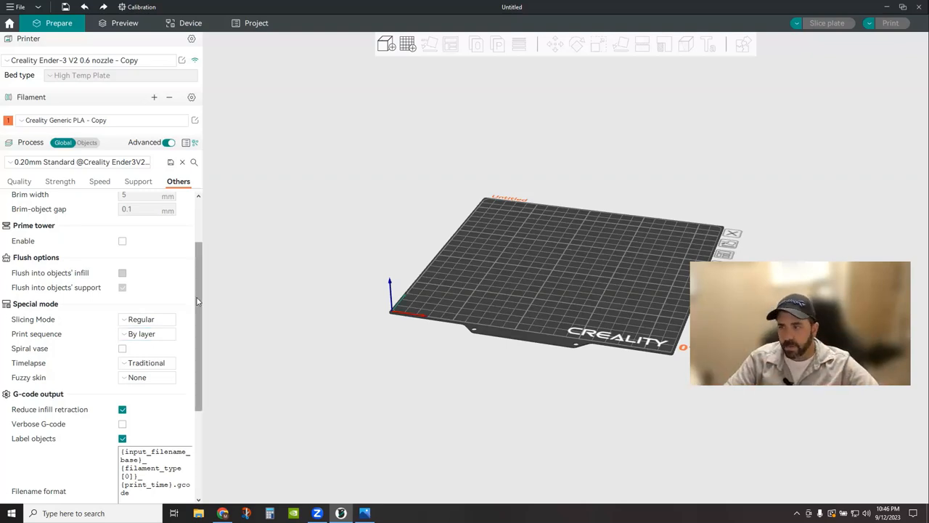
- Set the Print sequence dropdown to By object
{"action": "left_click", "coordinate": [146, 333]}
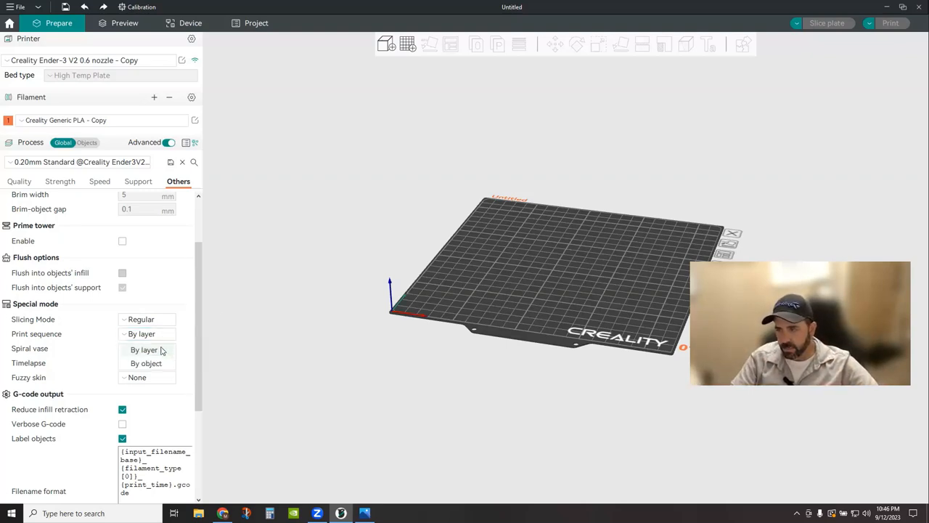
{"action": "left_click", "coordinate": [147, 350]}
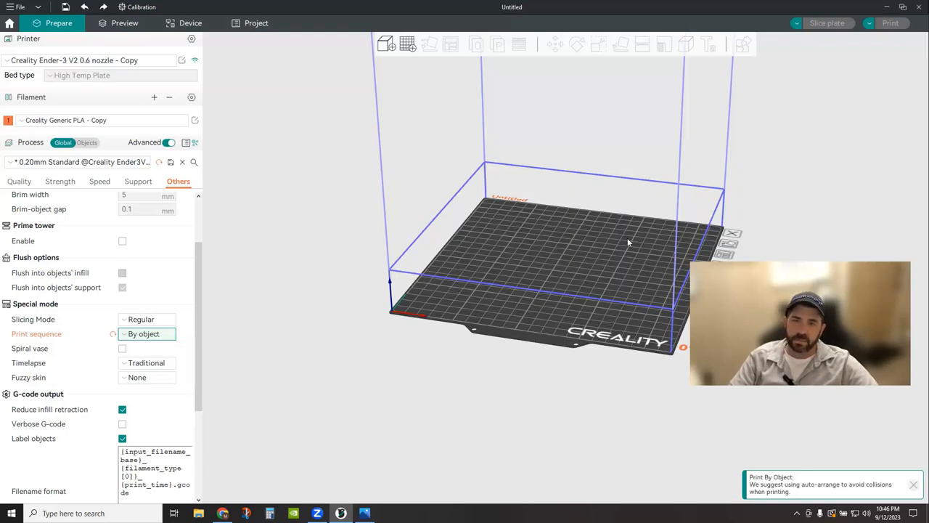
{"action": "mouse_move", "coordinate": [484, 120]}
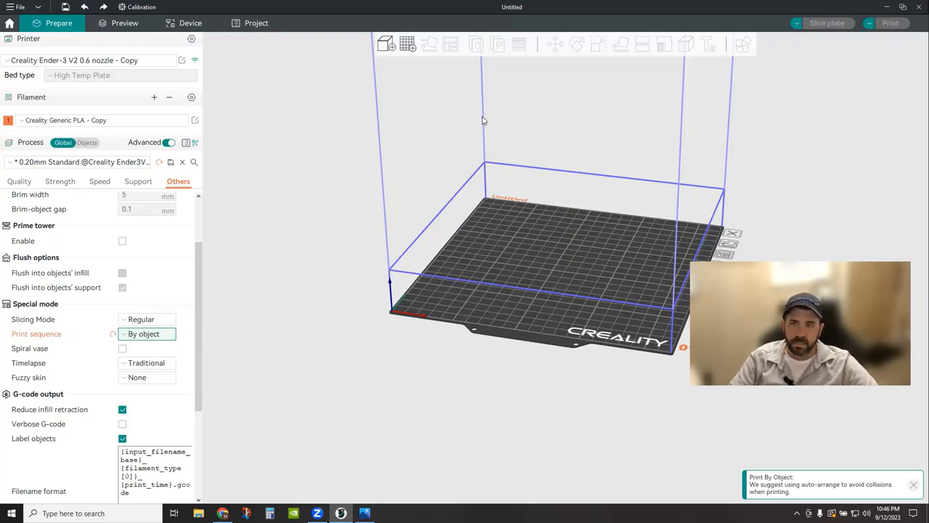
{"action": "mouse_move", "coordinate": [503, 213]}
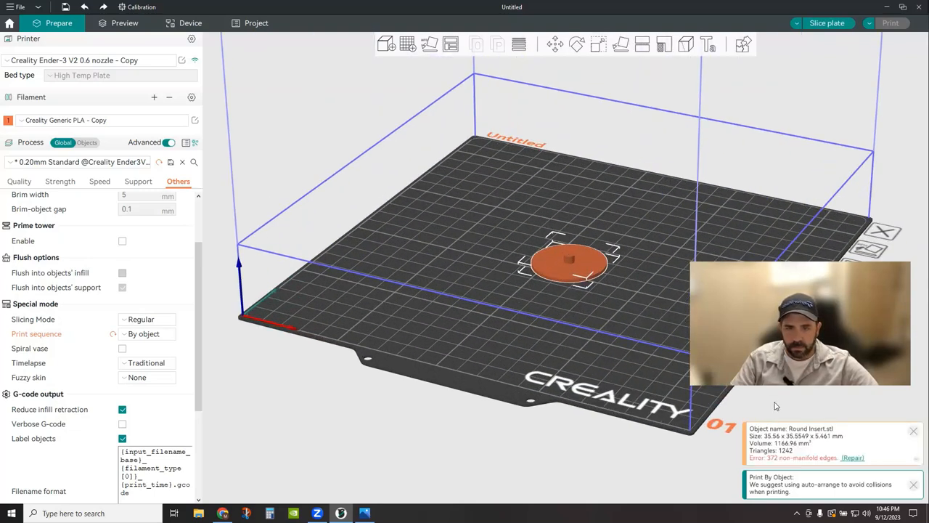
- Add Round Insert copies and drag one into the bed's front-left corner
{"action": "left_click", "coordinate": [852, 457]}
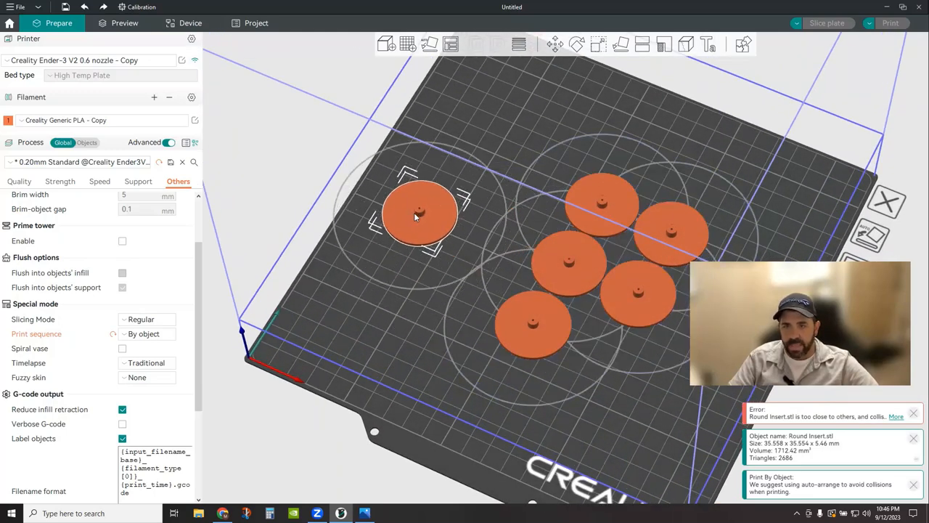
{"action": "left_click_drag", "start_coordinate": [420, 214], "coordinate": [473, 200]}
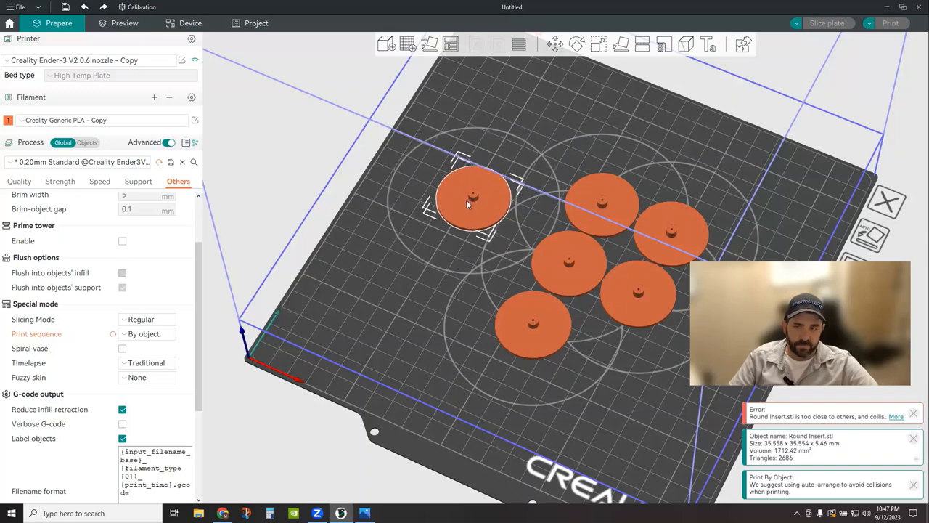
{"action": "left_click_drag", "start_coordinate": [474, 200], "coordinate": [461, 221]}
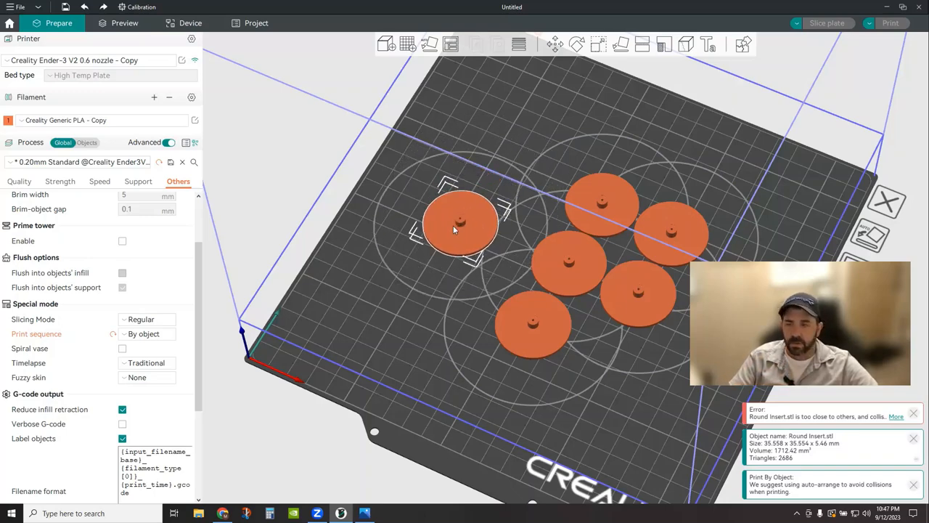
{"action": "left_click_drag", "start_coordinate": [461, 222], "coordinate": [378, 302]}
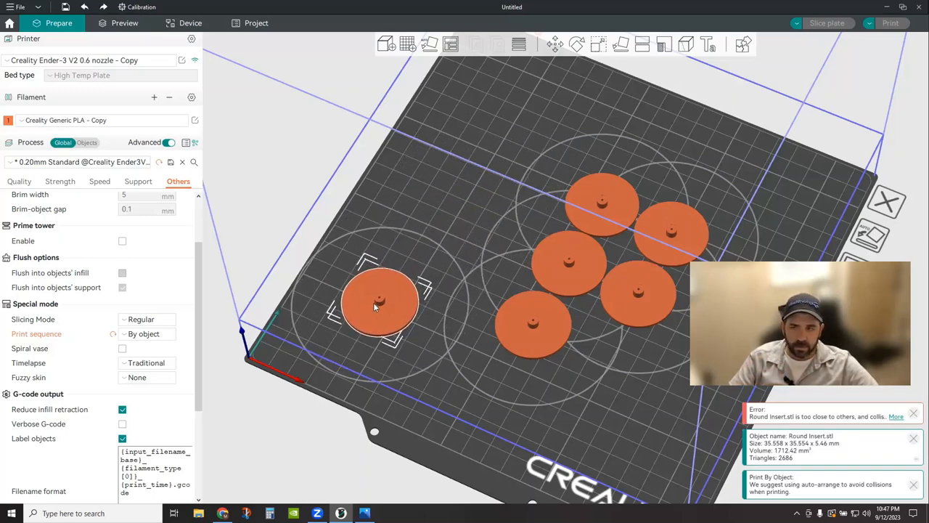
{"action": "left_click_drag", "start_coordinate": [377, 301], "coordinate": [337, 324]}
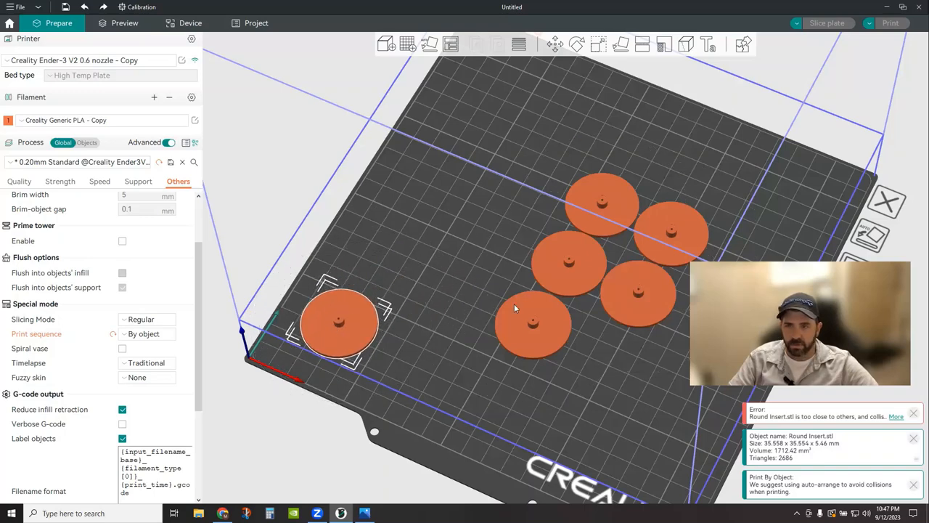
{"action": "left_click_drag", "start_coordinate": [534, 323], "coordinate": [570, 239]}
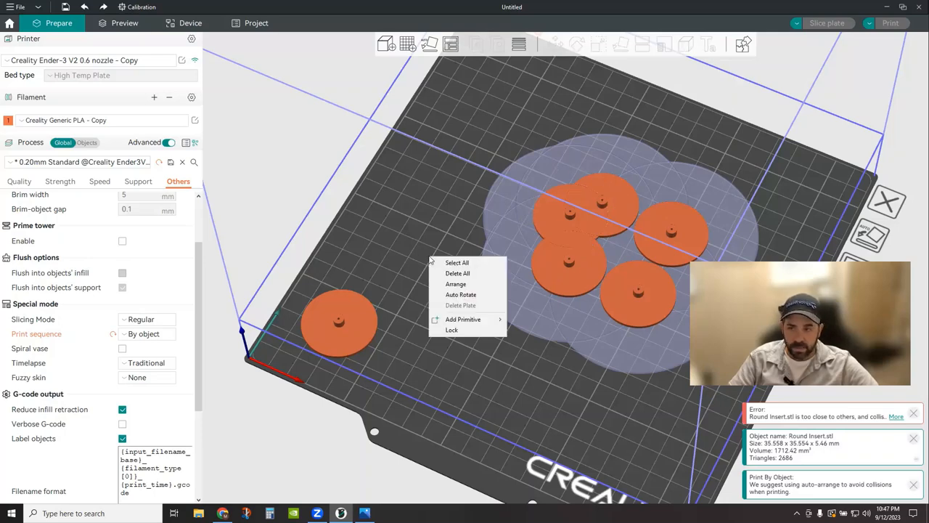
- Auto-arrange the Round Insert copies evenly across the plate
{"action": "left_click", "coordinate": [456, 283]}
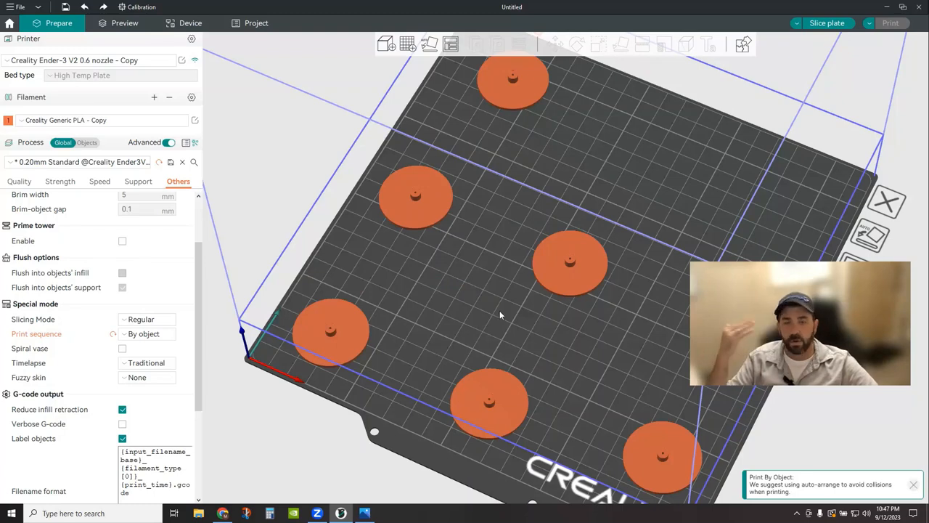
{"action": "mouse_move", "coordinate": [553, 324]}
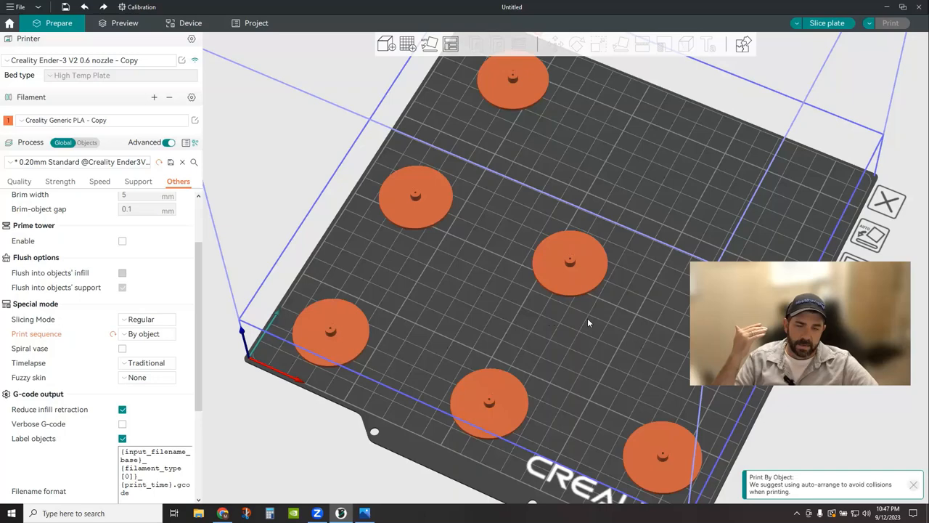
{"action": "mouse_move", "coordinate": [554, 323]}
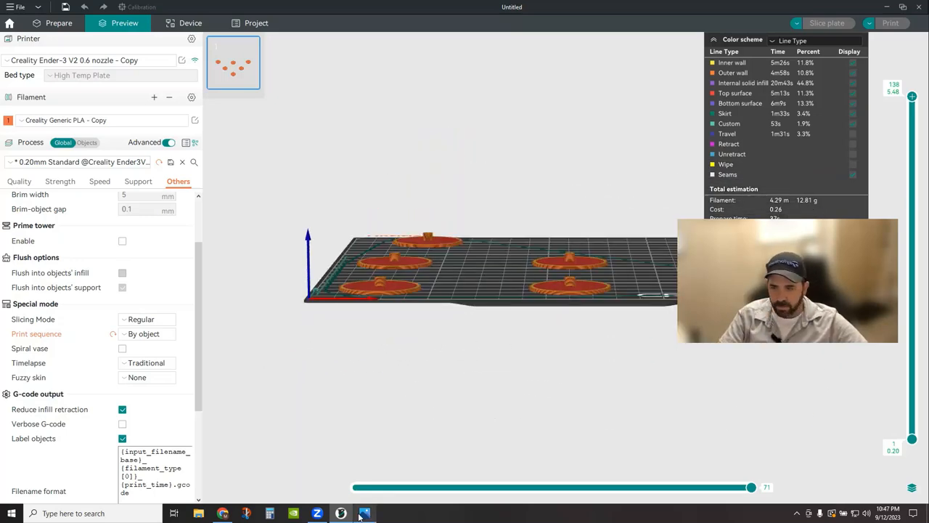
- View the Ender-3 photo, then return to the Prepare tab of the six-insert plate
{"action": "left_click", "coordinate": [364, 513]}
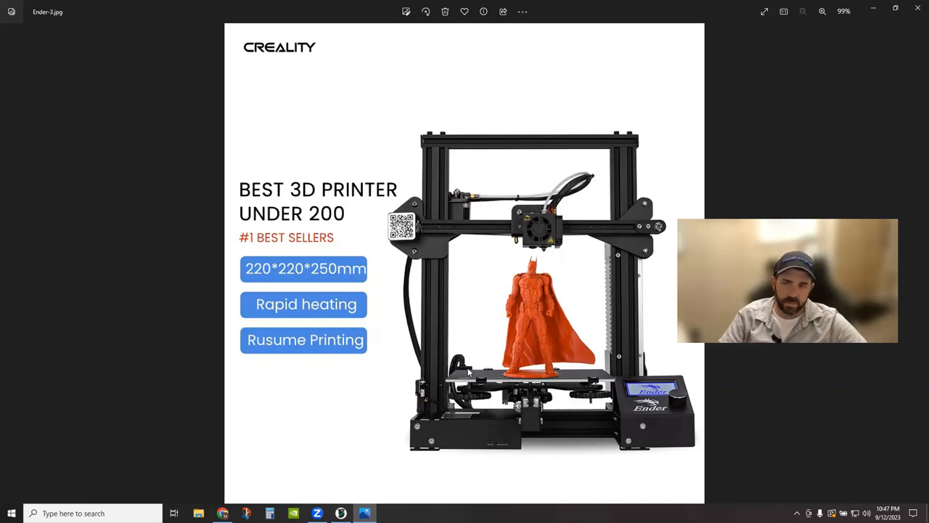
{"action": "mouse_move", "coordinate": [568, 349]}
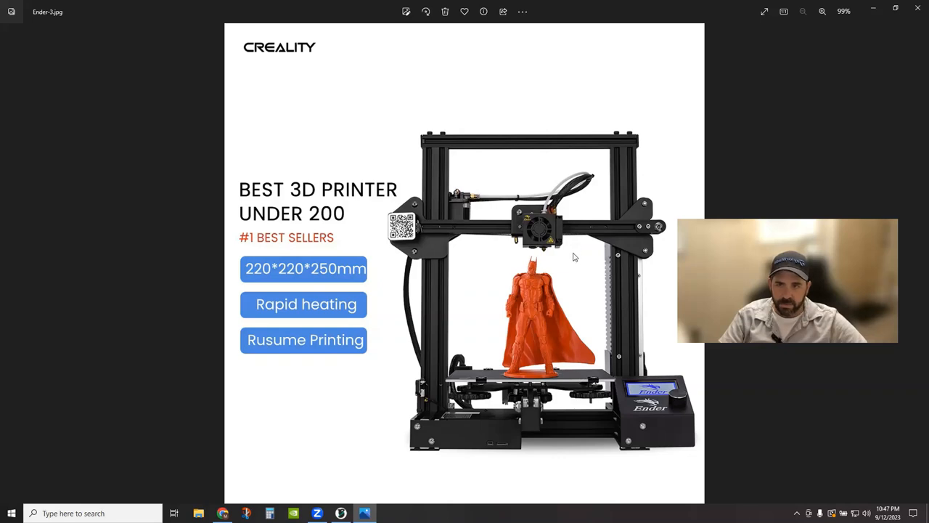
{"action": "mouse_move", "coordinate": [575, 256]}
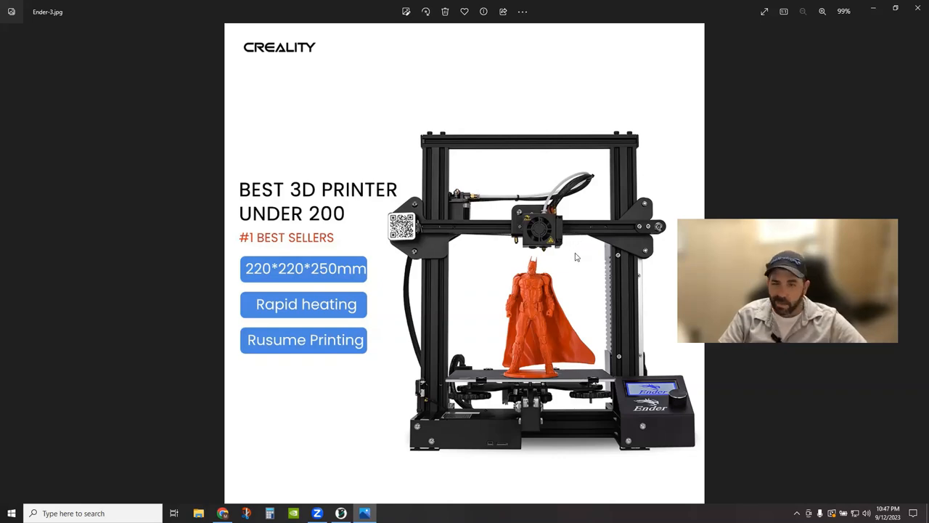
{"action": "mouse_move", "coordinate": [592, 276]}
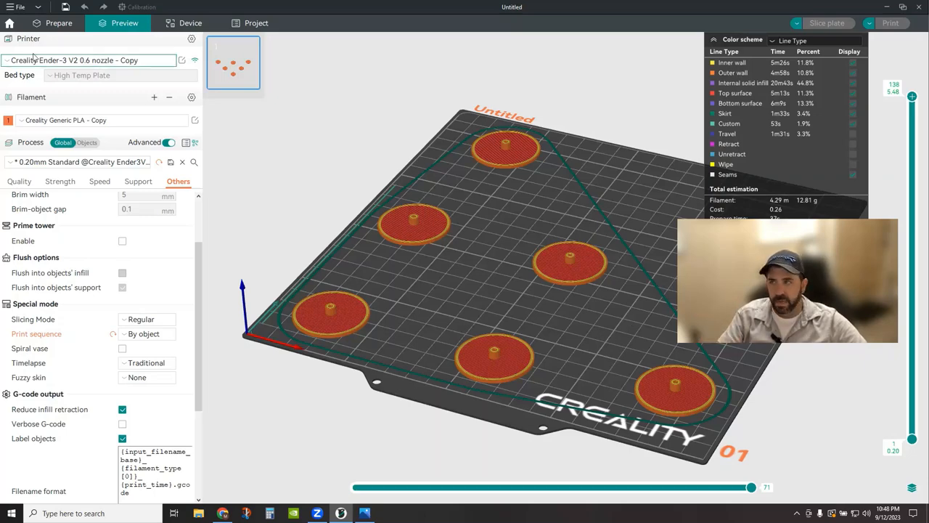
{"action": "left_click", "coordinate": [59, 23]}
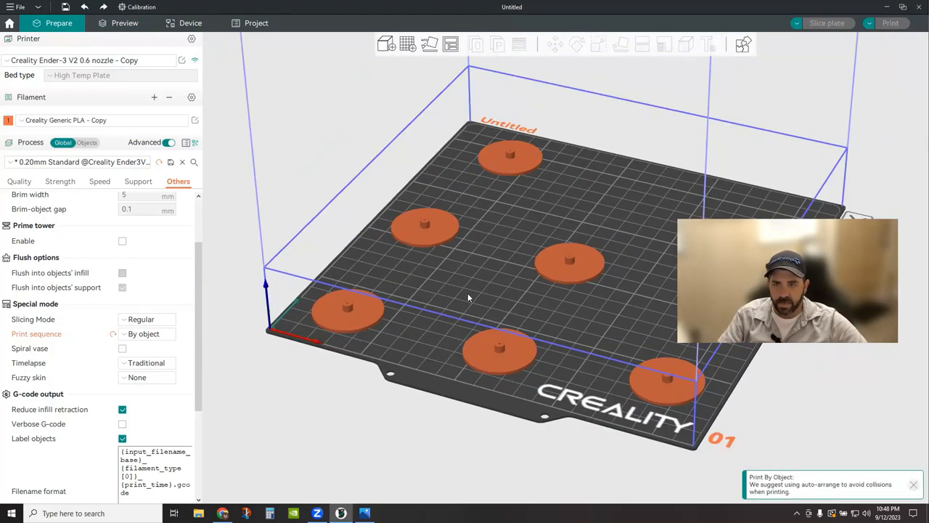
- Add a tall cube primitive, slice the plate (36.88 g), and return to editing
{"action": "right_click", "coordinate": [468, 297]}
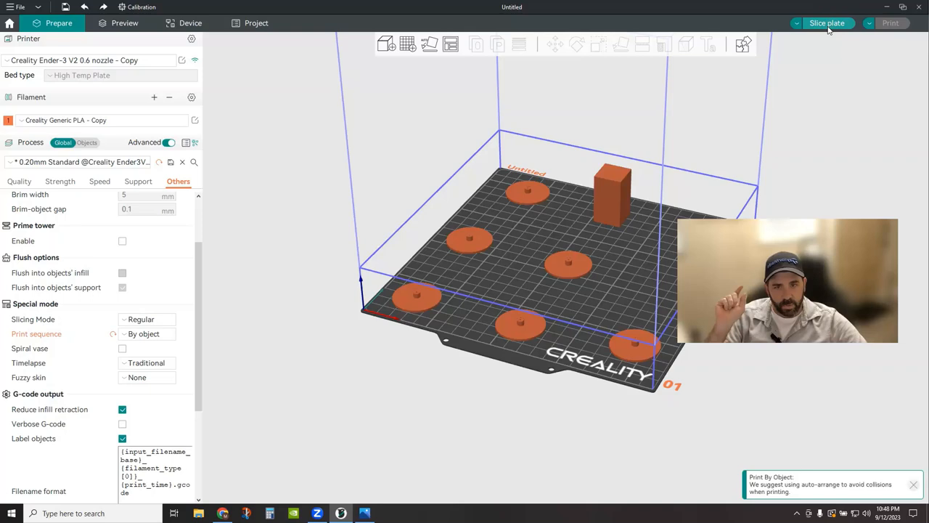
{"action": "left_click", "coordinate": [827, 22]}
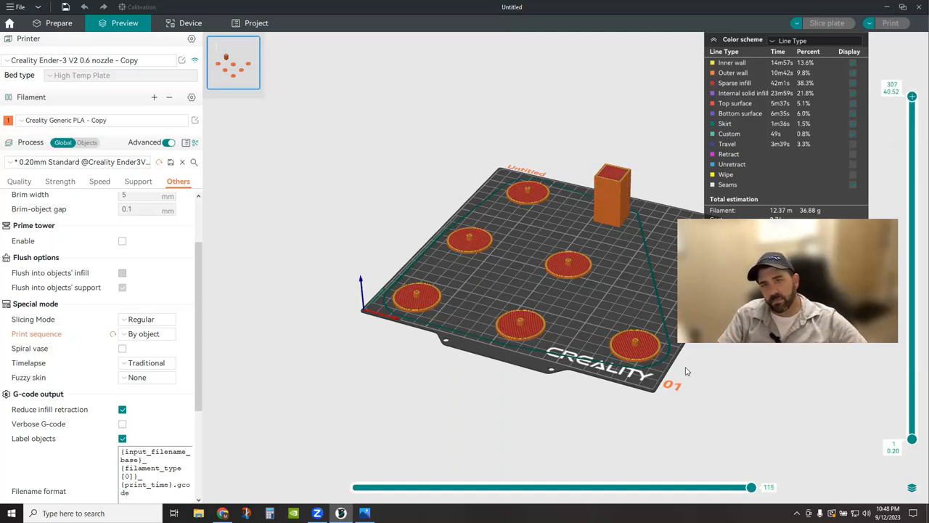
{"action": "mouse_move", "coordinate": [346, 130]}
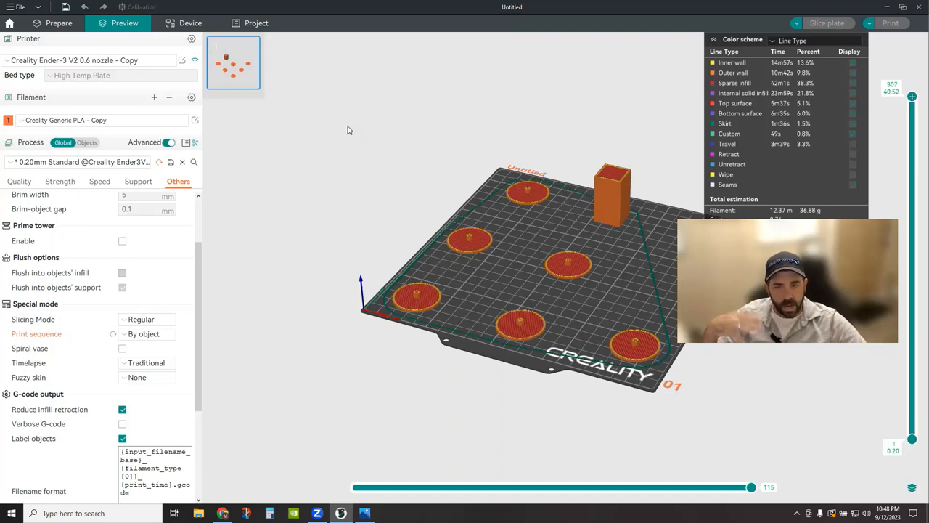
{"action": "mouse_move", "coordinate": [354, 143]}
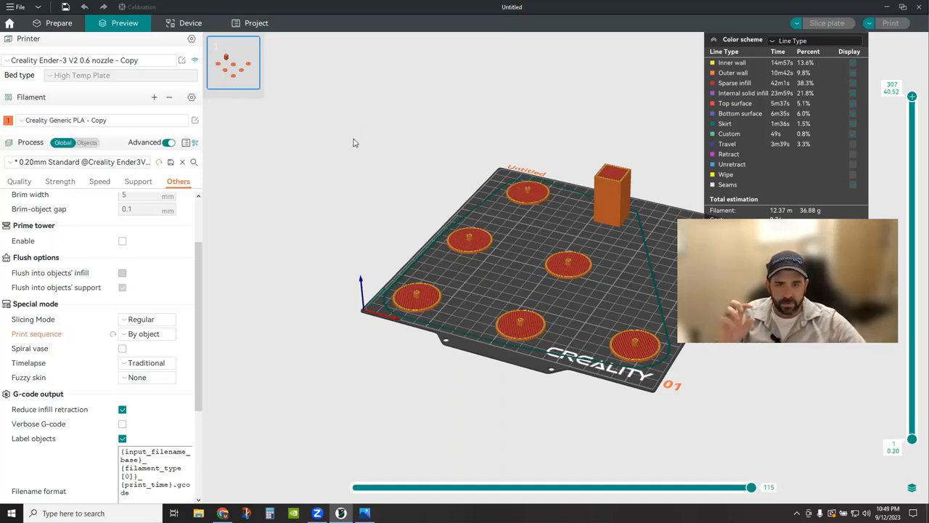
{"action": "mouse_move", "coordinate": [370, 146]}
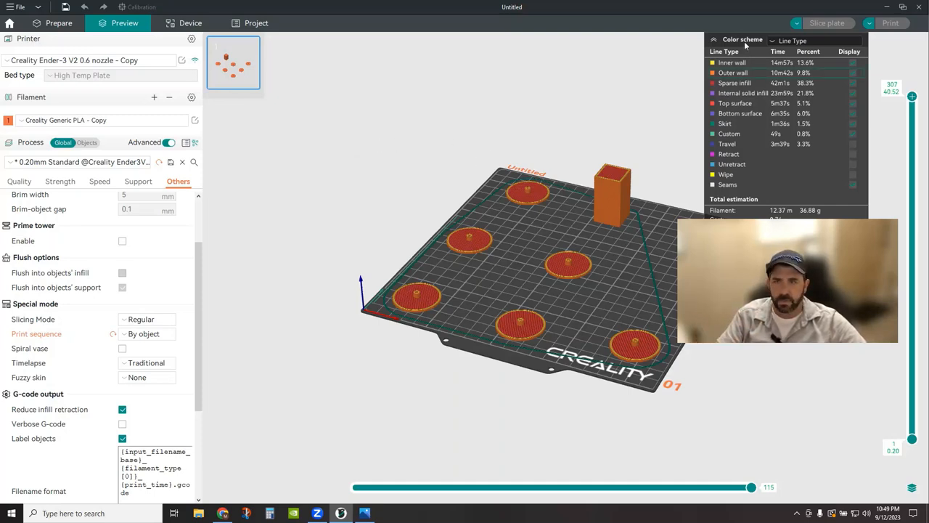
{"action": "left_click", "coordinate": [59, 22]}
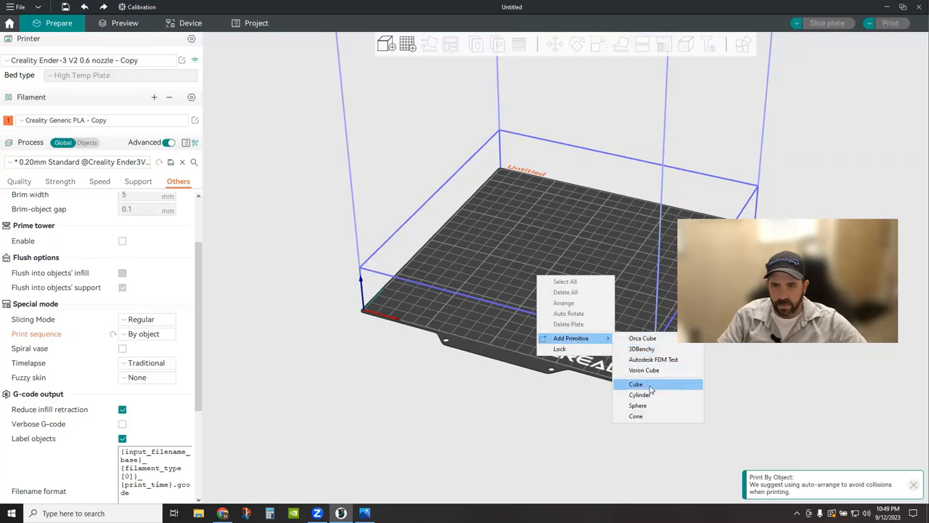
- Add a cube to the empty plate and set its Z size to 40
{"action": "left_click", "coordinate": [635, 383]}
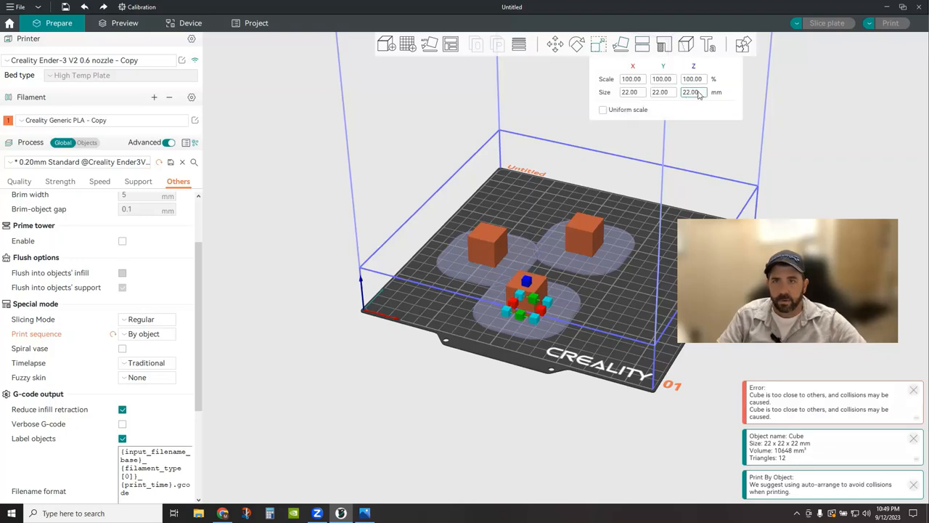
{"action": "type", "text": "40"}
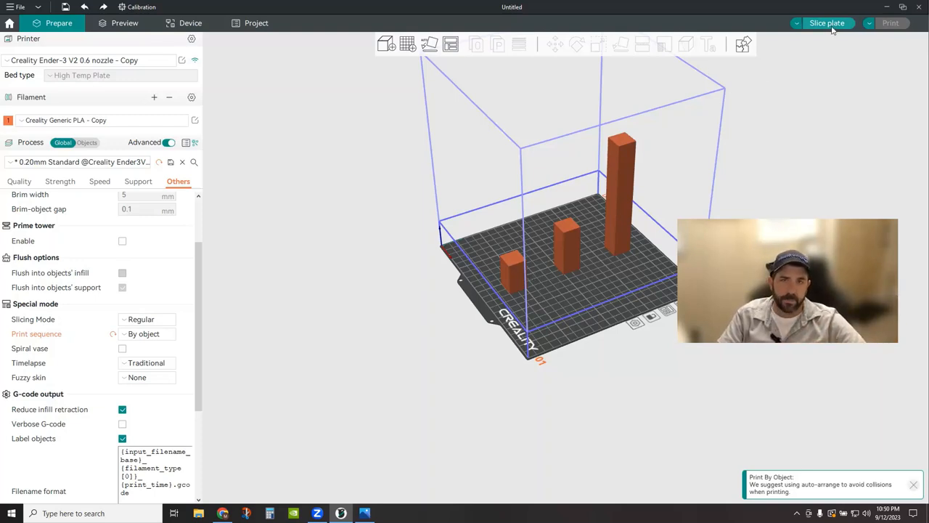
- Slice the three stepped columns (148.66 g filament) and preview up to the top layer
{"action": "left_click", "coordinate": [827, 23]}
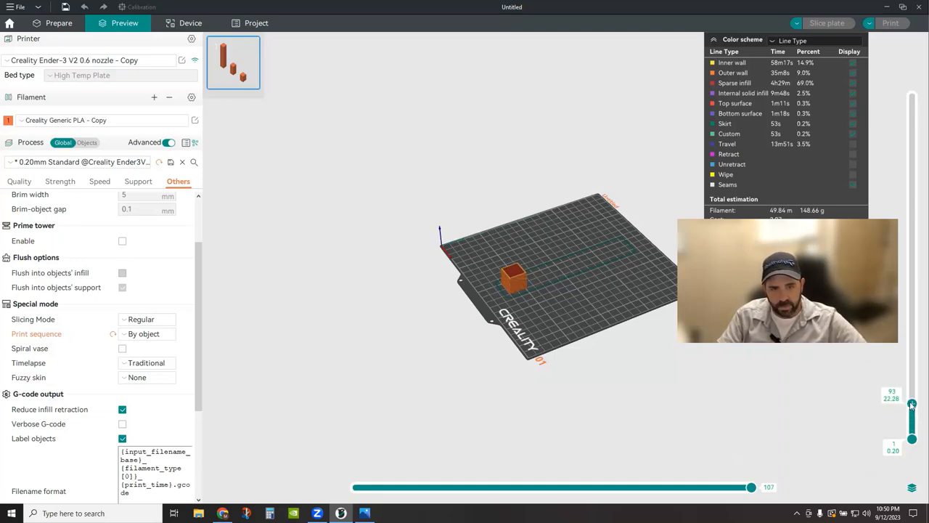
{"action": "left_click_drag", "start_coordinate": [911, 405], "coordinate": [912, 272]}
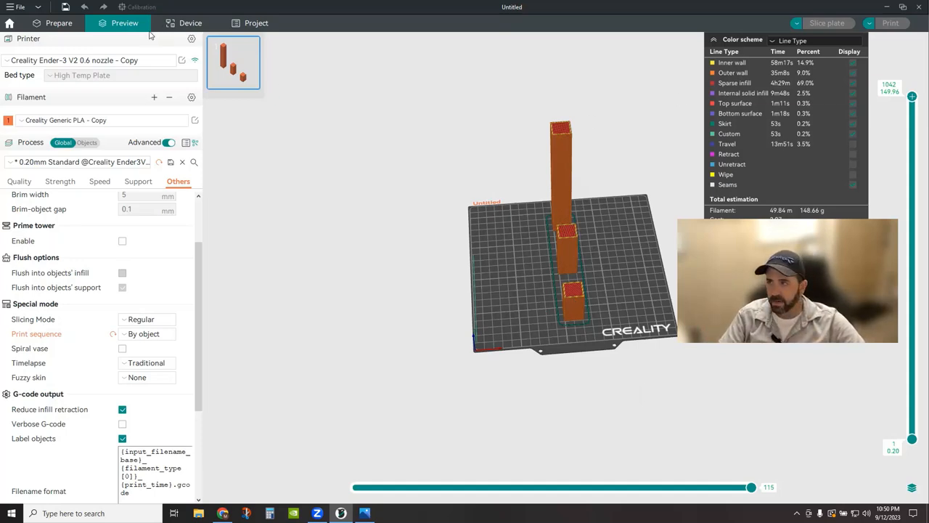
- Return to the Prepare view showing six columns with a too-tall cube warning
{"action": "left_click", "coordinate": [58, 23]}
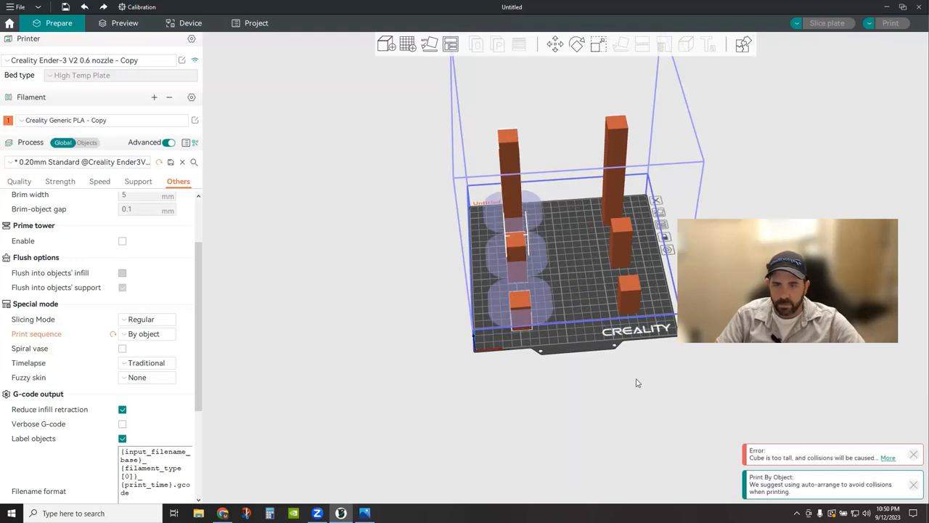
{"action": "mouse_move", "coordinate": [857, 459]}
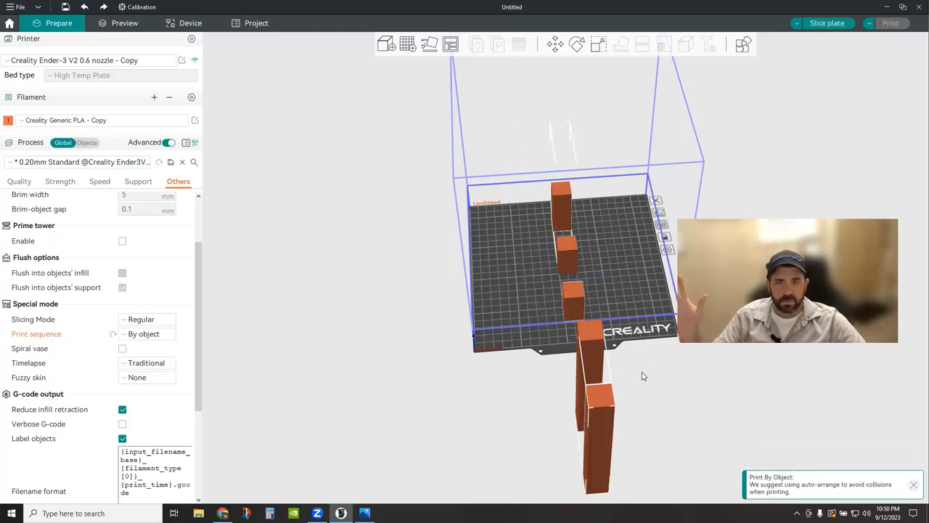
{"action": "mouse_move", "coordinate": [674, 400]}
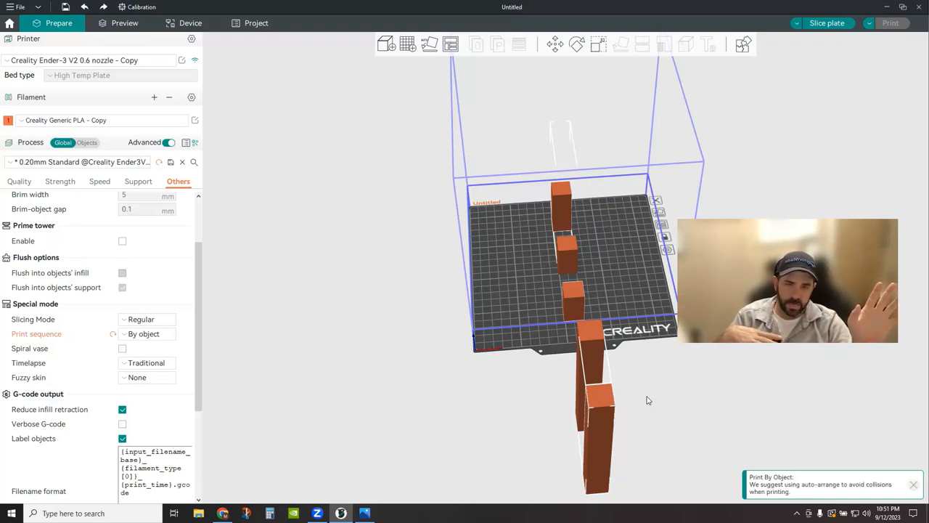
{"action": "mouse_move", "coordinate": [642, 398]}
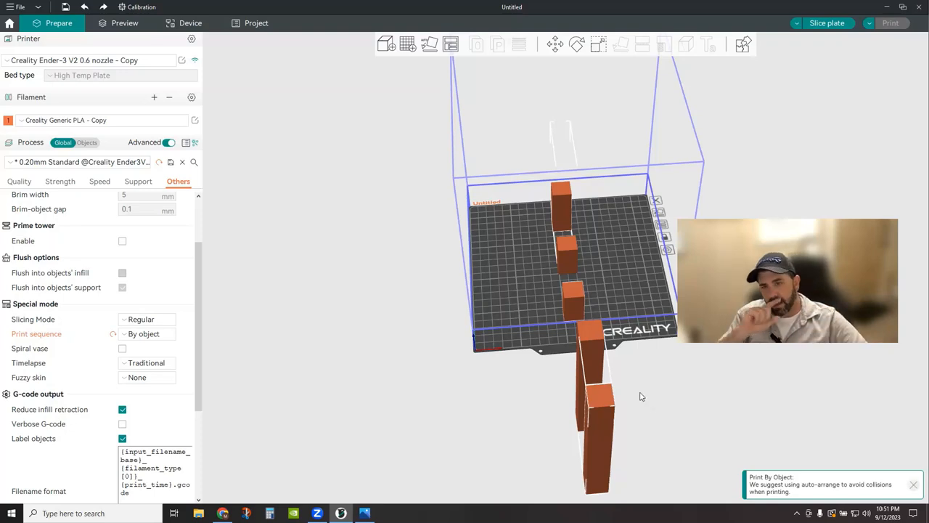
{"action": "mouse_move", "coordinate": [565, 429]}
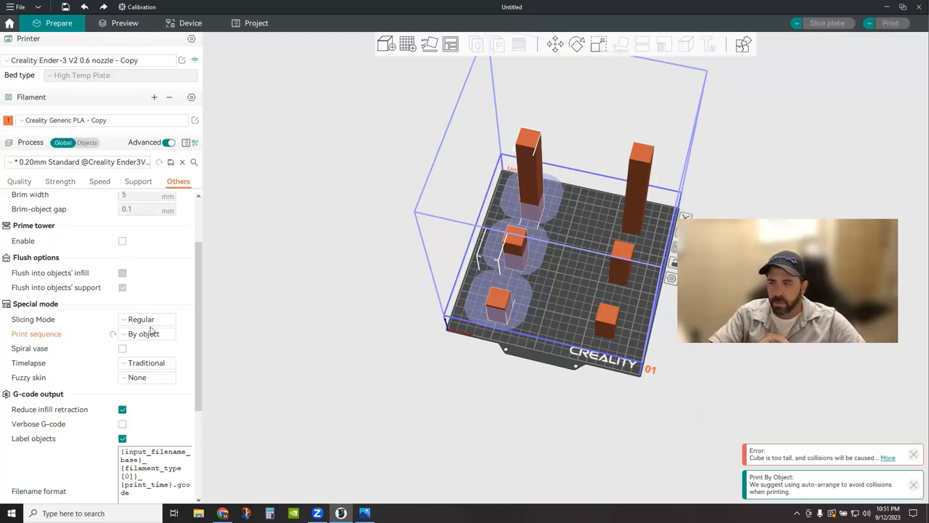
- Slice the six columns layer by layer (297.20 g), then set Print sequence to By object
{"action": "left_click", "coordinate": [146, 333]}
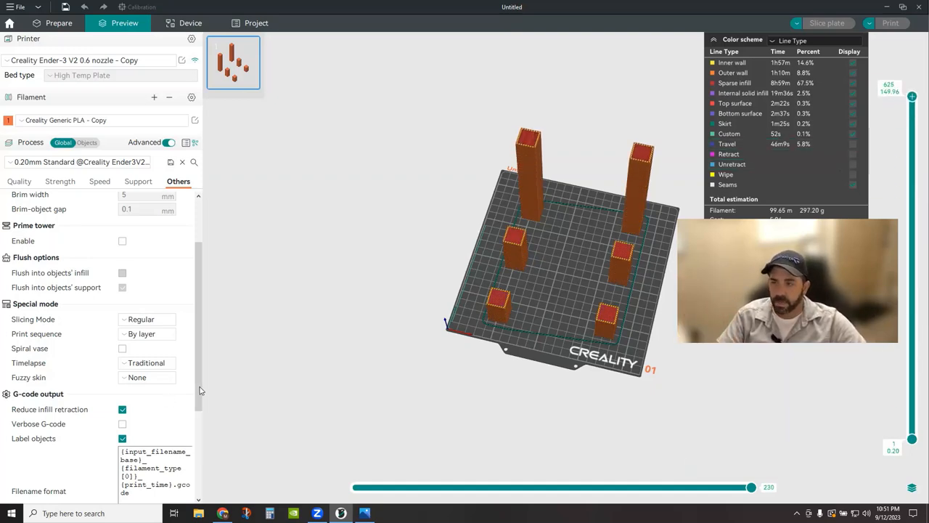
{"action": "left_click", "coordinate": [147, 333]}
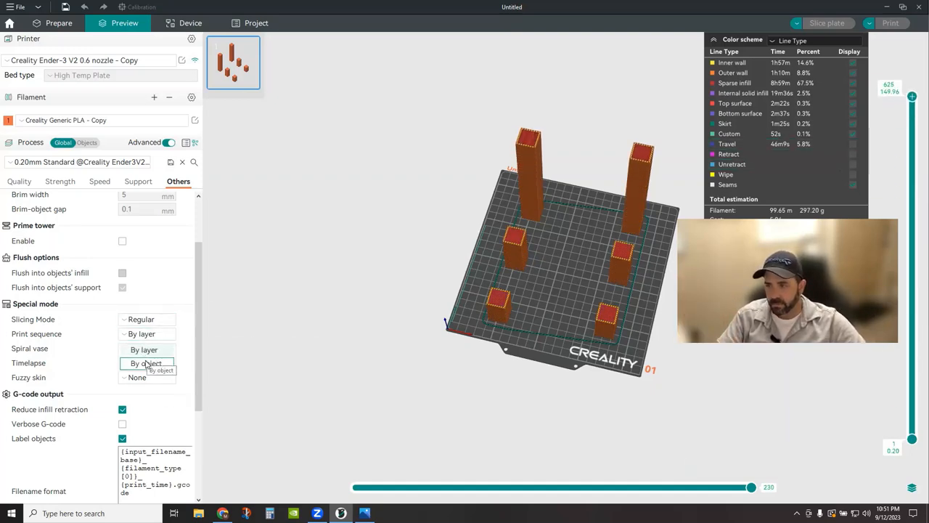
{"action": "left_click", "coordinate": [148, 363]}
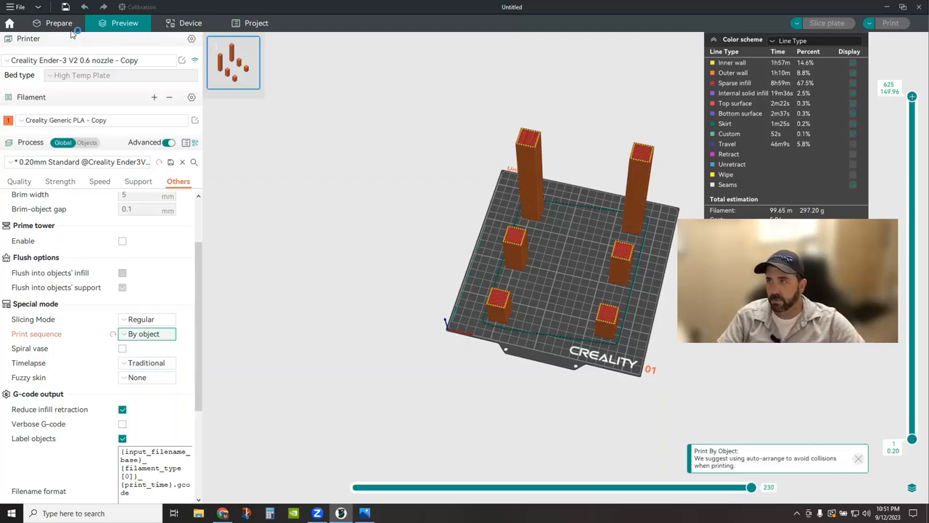
{"action": "left_click", "coordinate": [59, 23]}
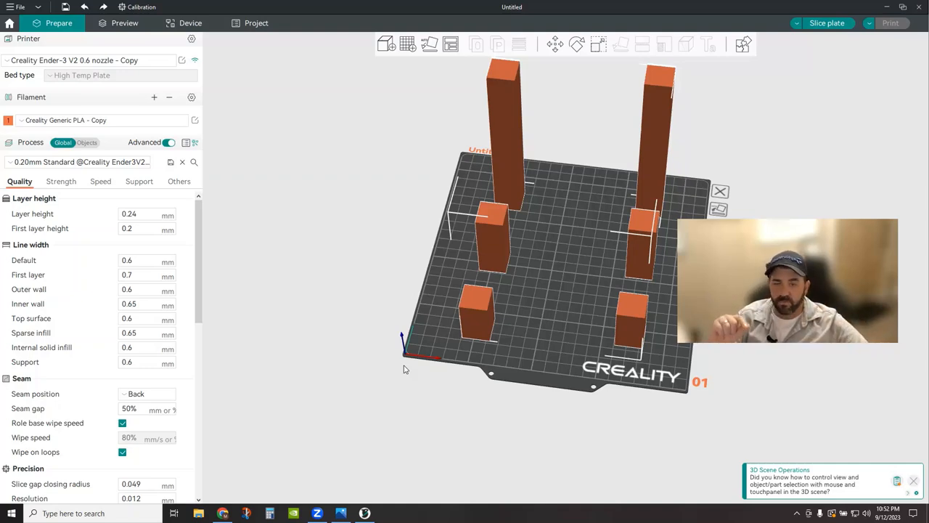
{"action": "mouse_move", "coordinate": [388, 463]}
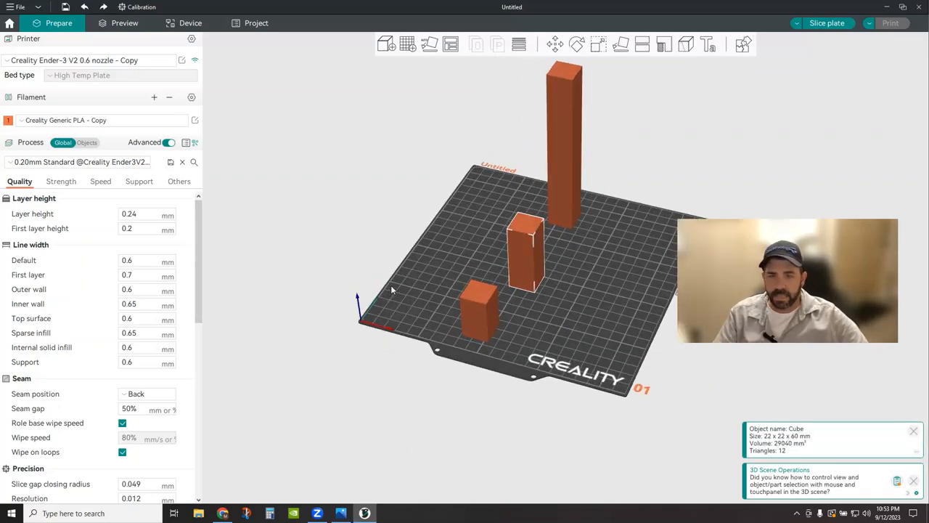
{"action": "mouse_move", "coordinate": [408, 320]}
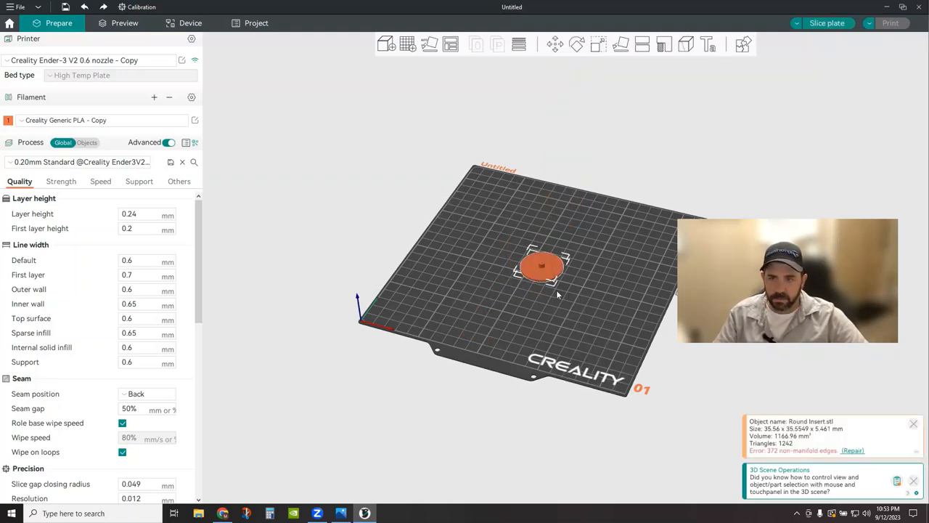
- Repair the Round Insert's non-manifold edges and dismiss the repair confirmation
{"action": "left_click", "coordinate": [852, 451]}
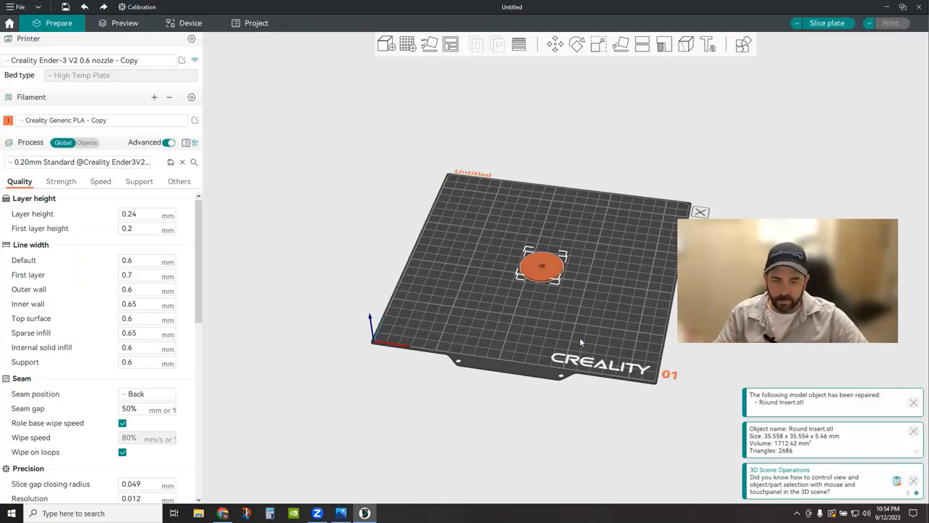
{"action": "left_click", "coordinate": [913, 402]}
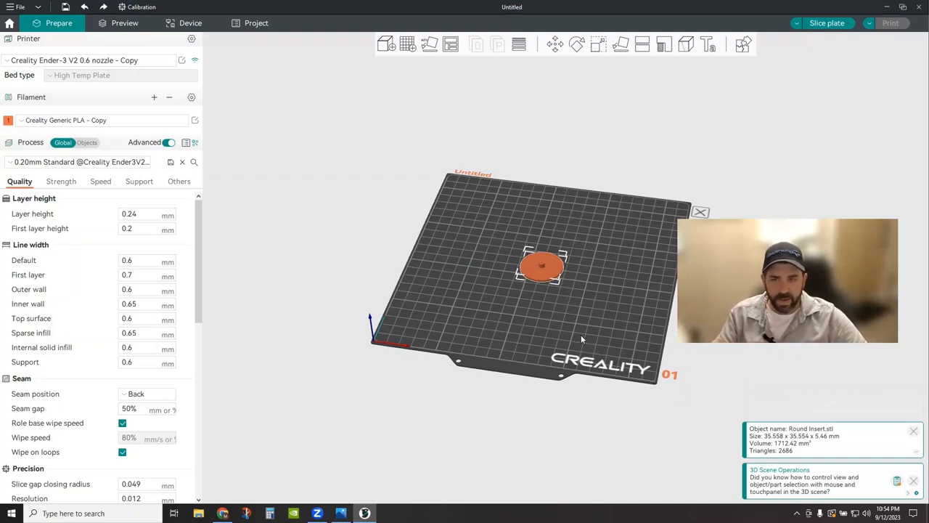
{"action": "mouse_move", "coordinate": [572, 328]}
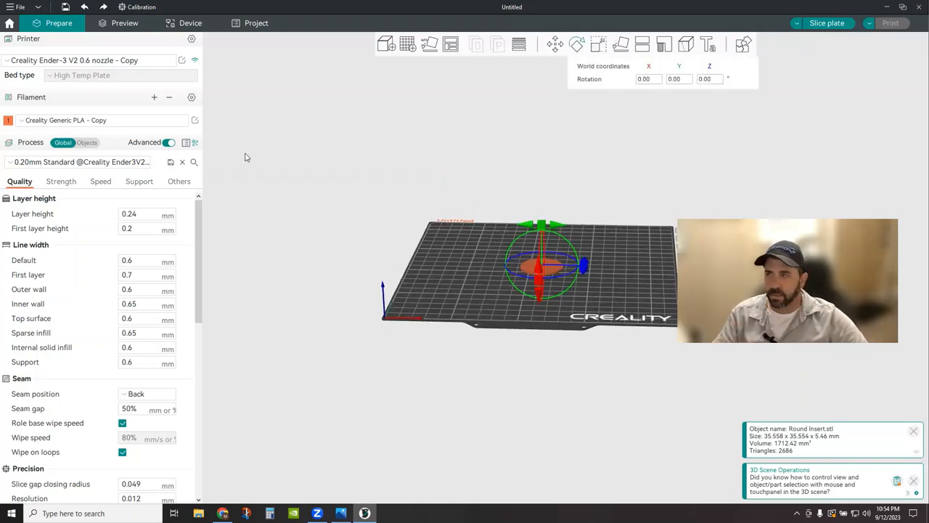
{"action": "mouse_move", "coordinate": [183, 65]}
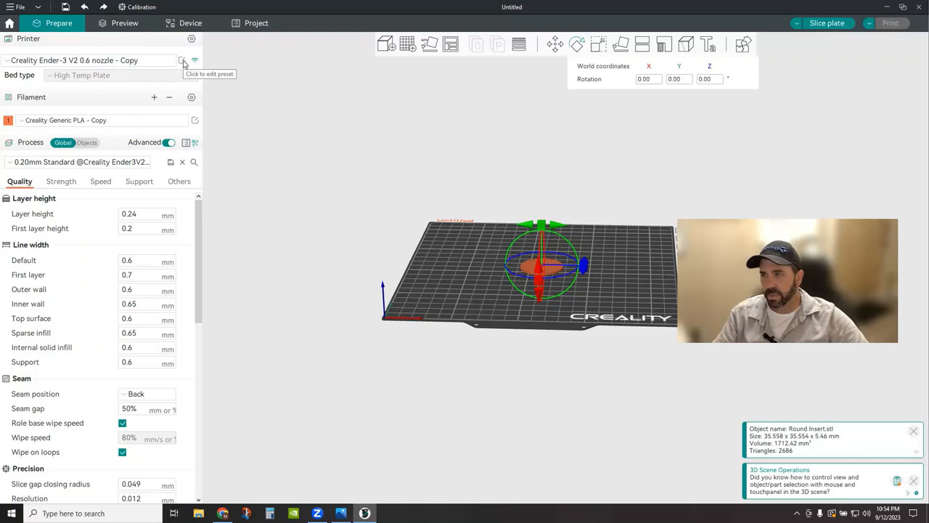
- Check printer extruder clearance (radius 47, rod 36, lid 250) and glance at Machine G-code
{"action": "left_click", "coordinate": [182, 60]}
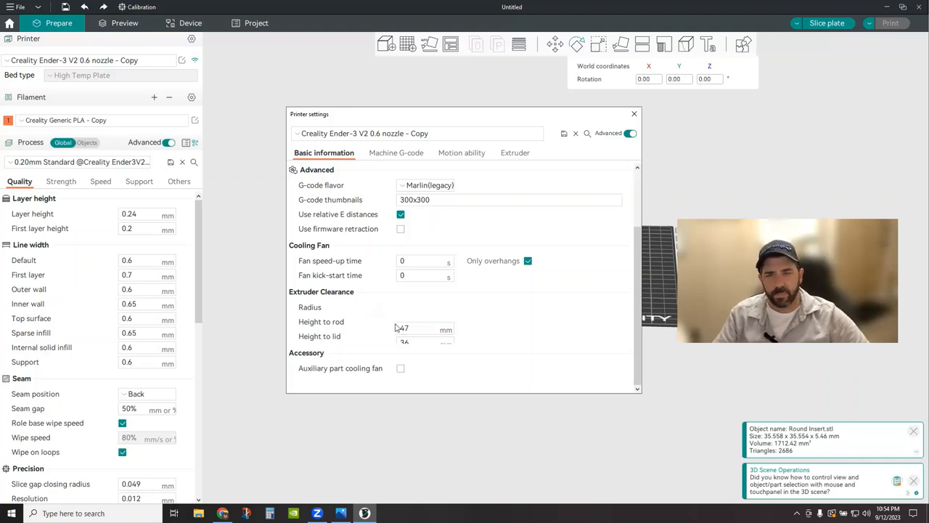
{"action": "left_click", "coordinate": [425, 329]}
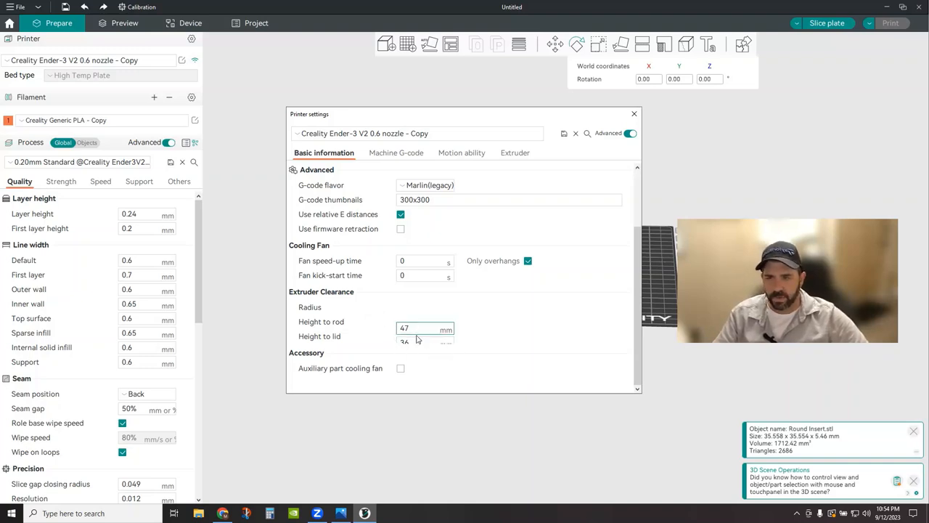
{"action": "left_click", "coordinate": [634, 113]}
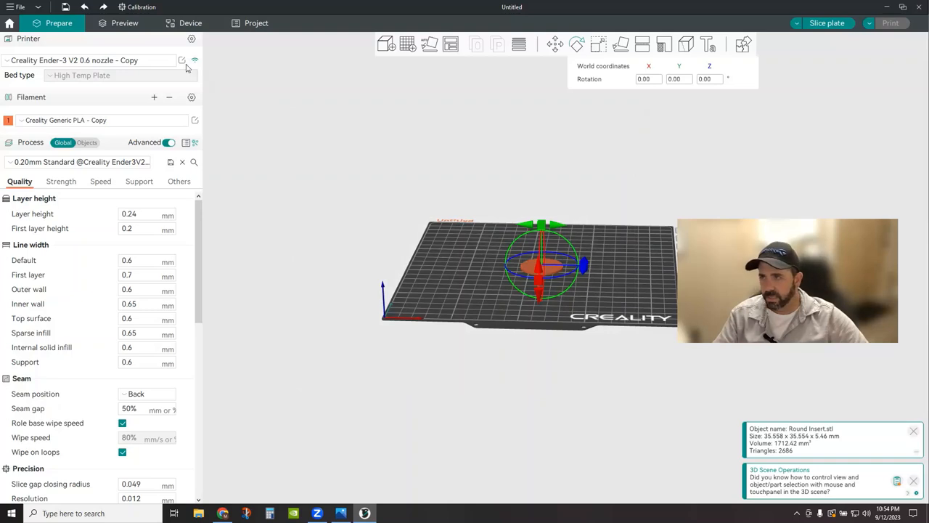
{"action": "left_click", "coordinate": [182, 60]}
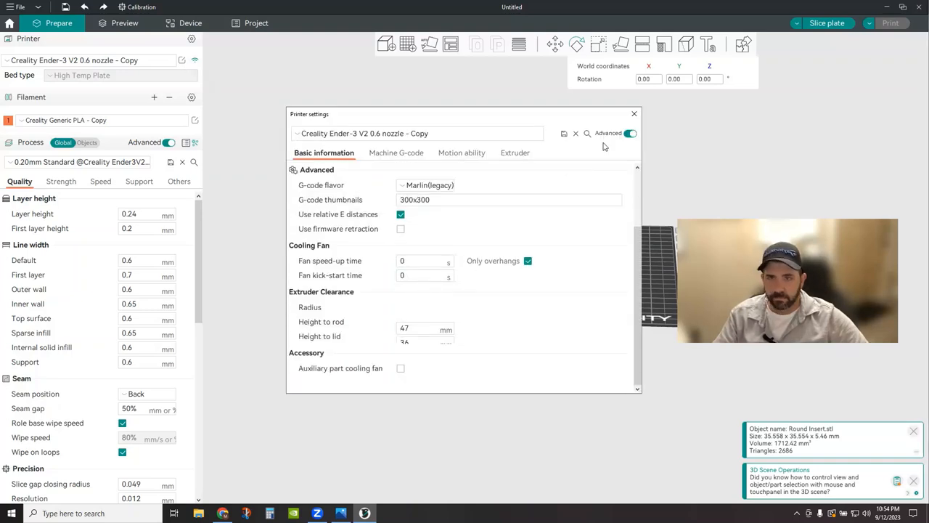
{"action": "left_click", "coordinate": [634, 113]}
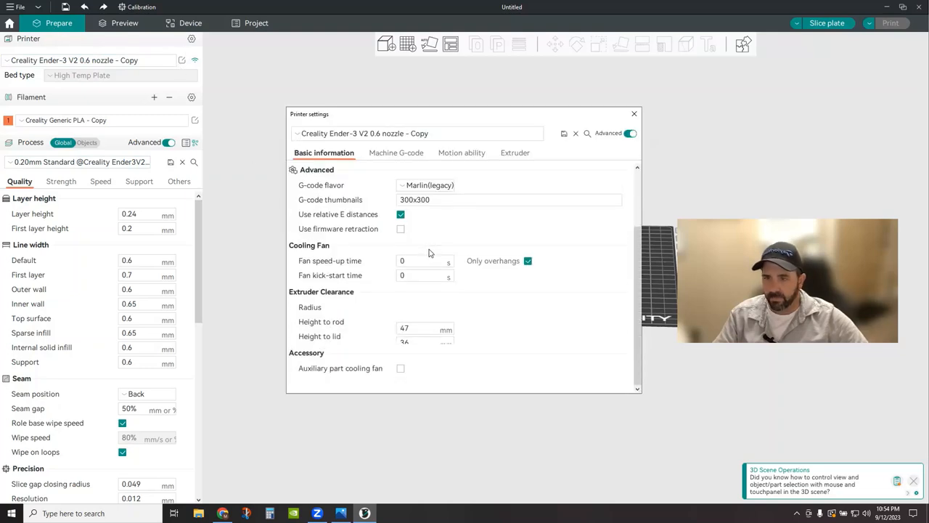
{"action": "left_click", "coordinate": [396, 153]}
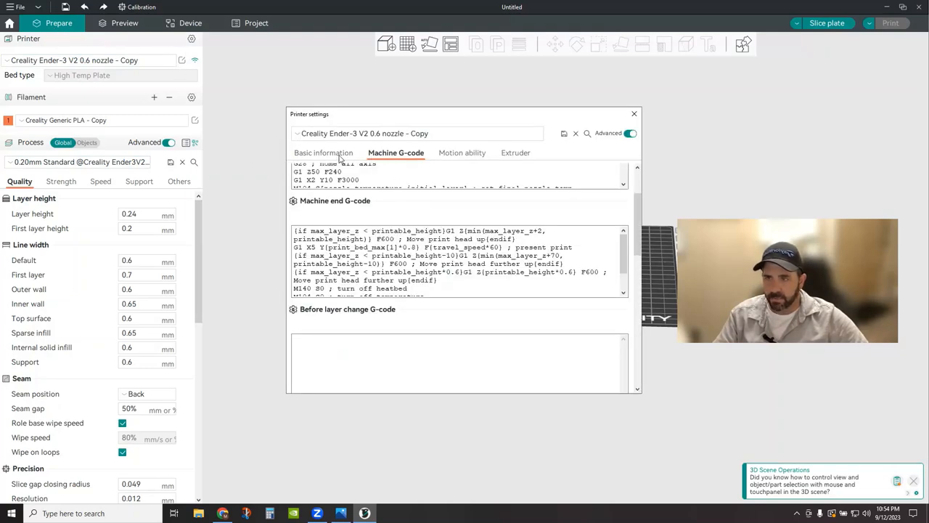
{"action": "left_click", "coordinate": [324, 153]}
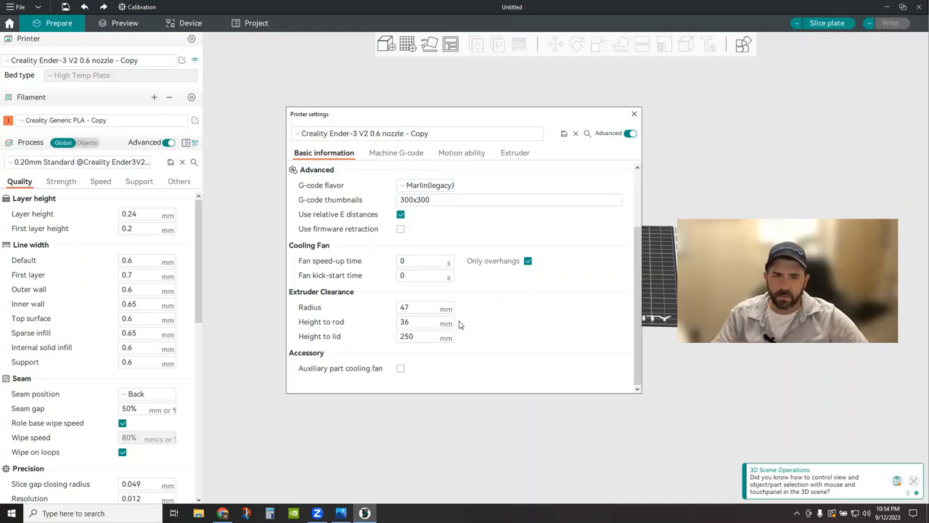
{"action": "mouse_move", "coordinate": [469, 311]}
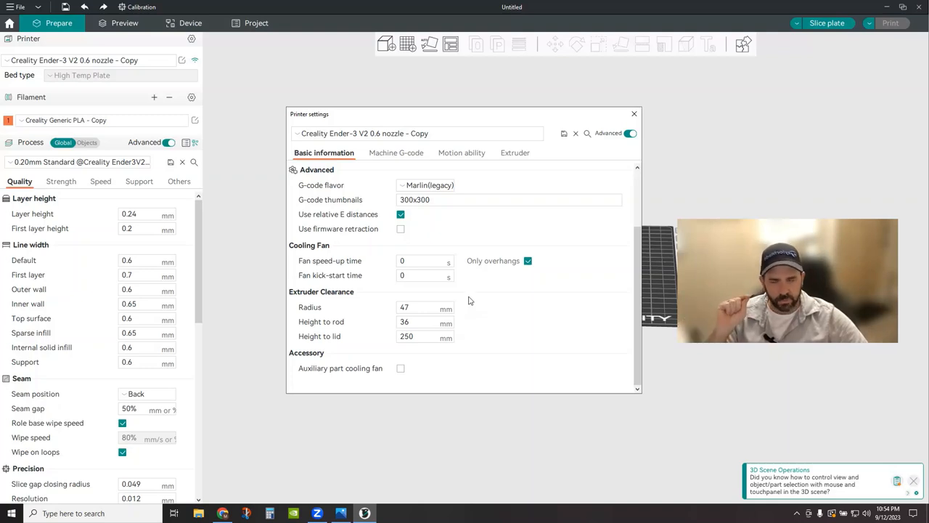
{"action": "mouse_move", "coordinate": [472, 300]}
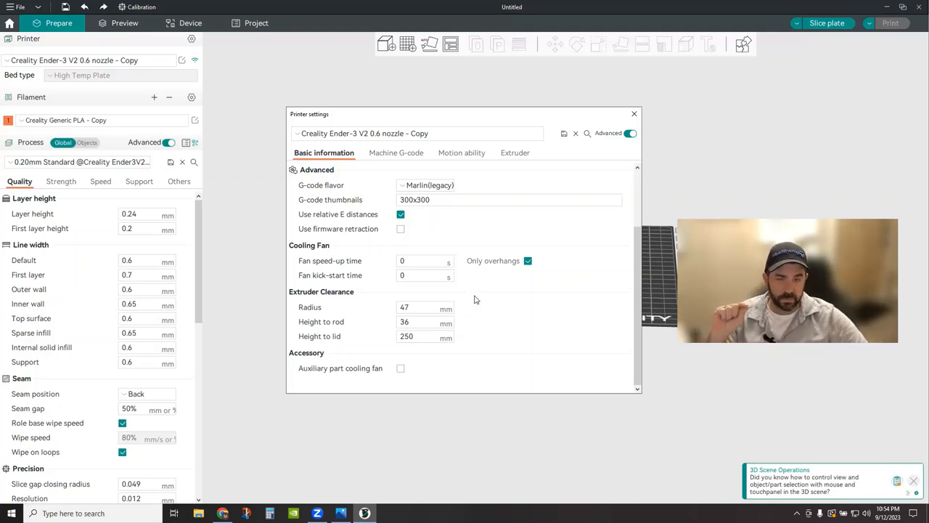
{"action": "mouse_move", "coordinate": [612, 115]}
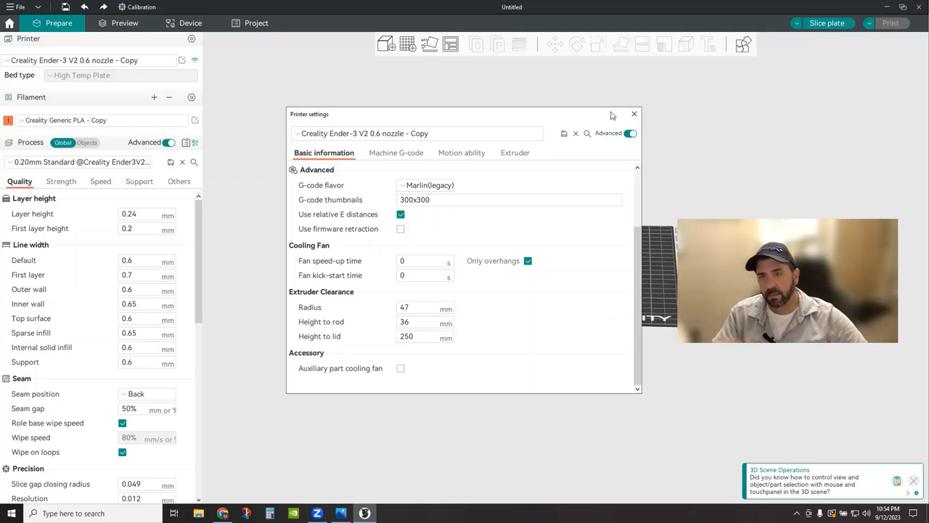
- Close the Printer settings dialog, leaving the Round Insert on the Creality plate
{"action": "left_click", "coordinate": [634, 114]}
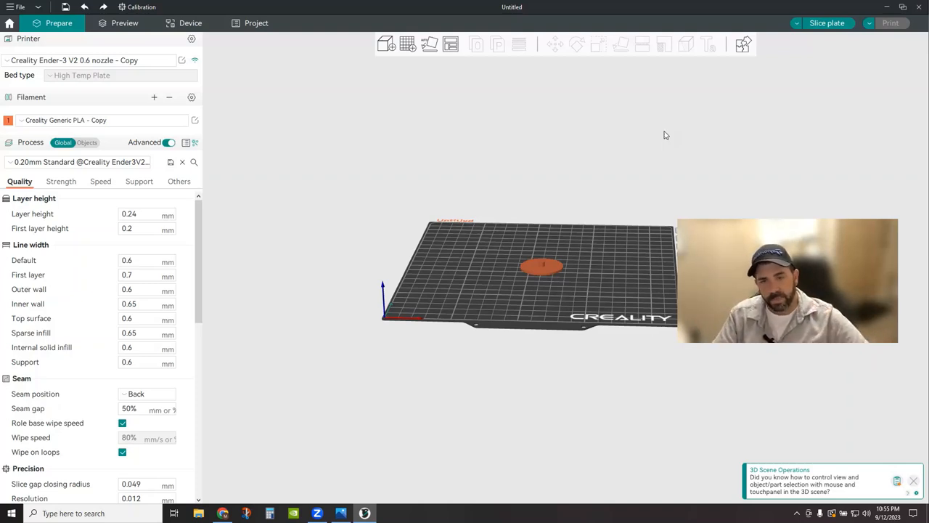
{"action": "mouse_move", "coordinate": [601, 400]}
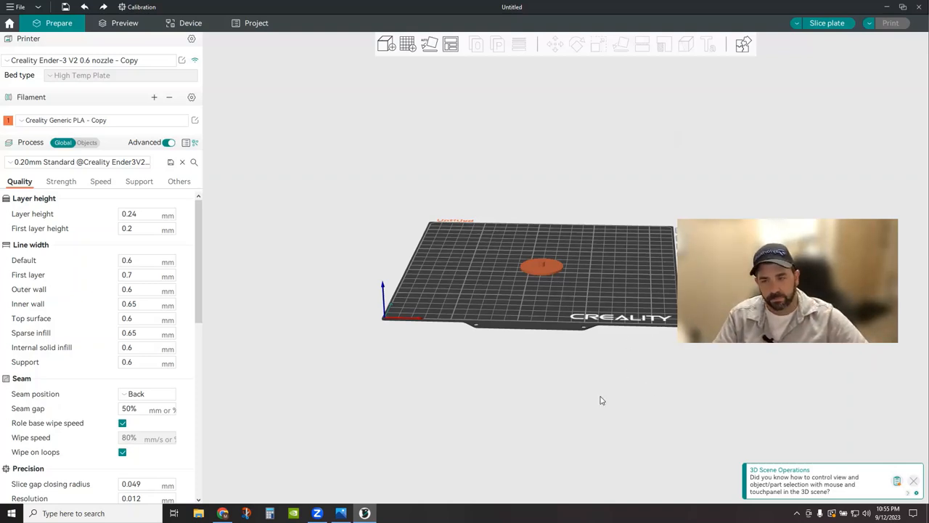